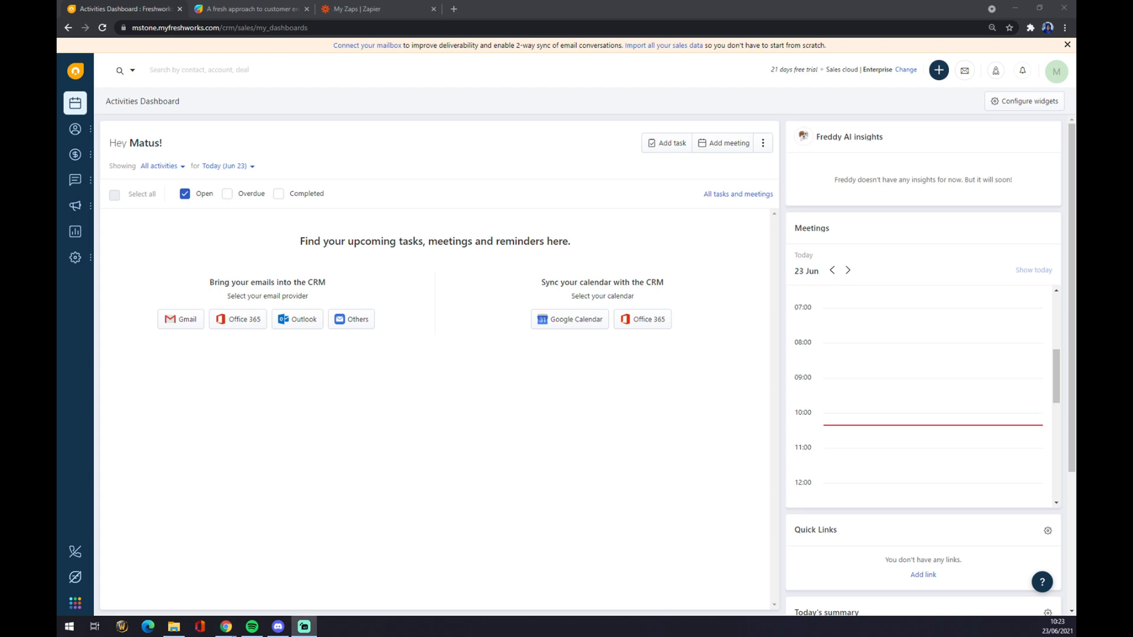
mouse_move(542, 520)
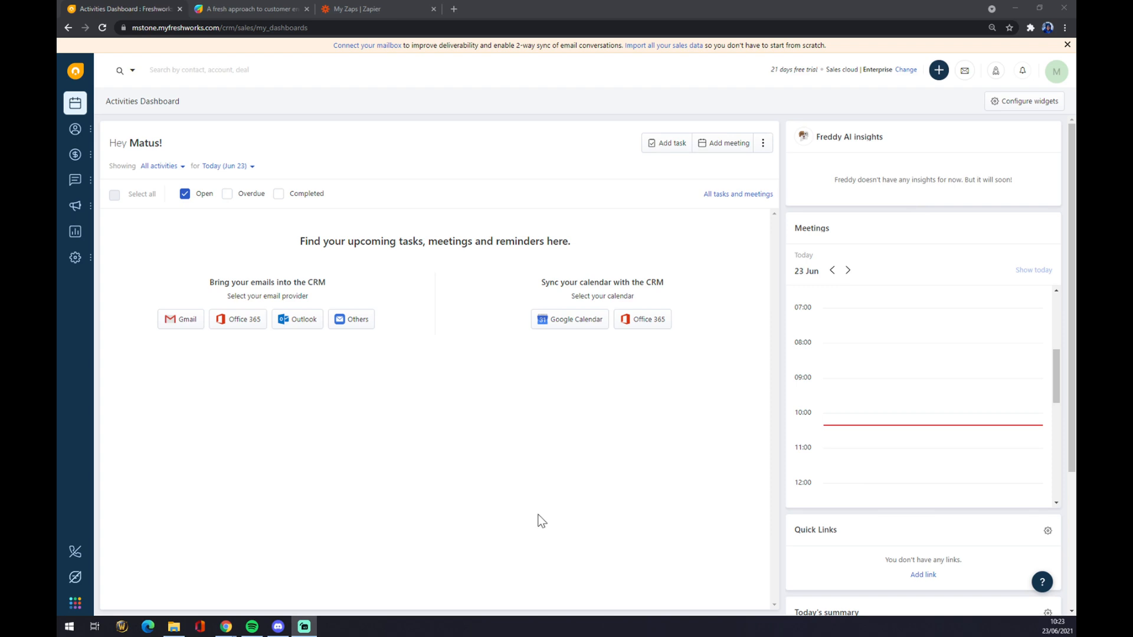
mouse_move(161, 319)
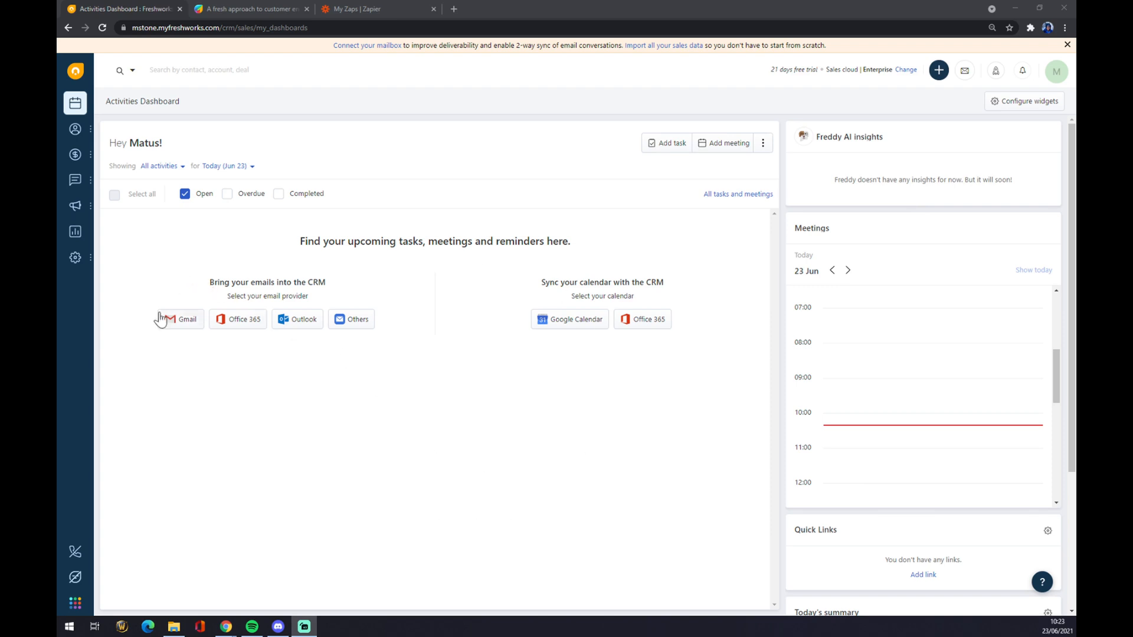
mouse_move(405, 405)
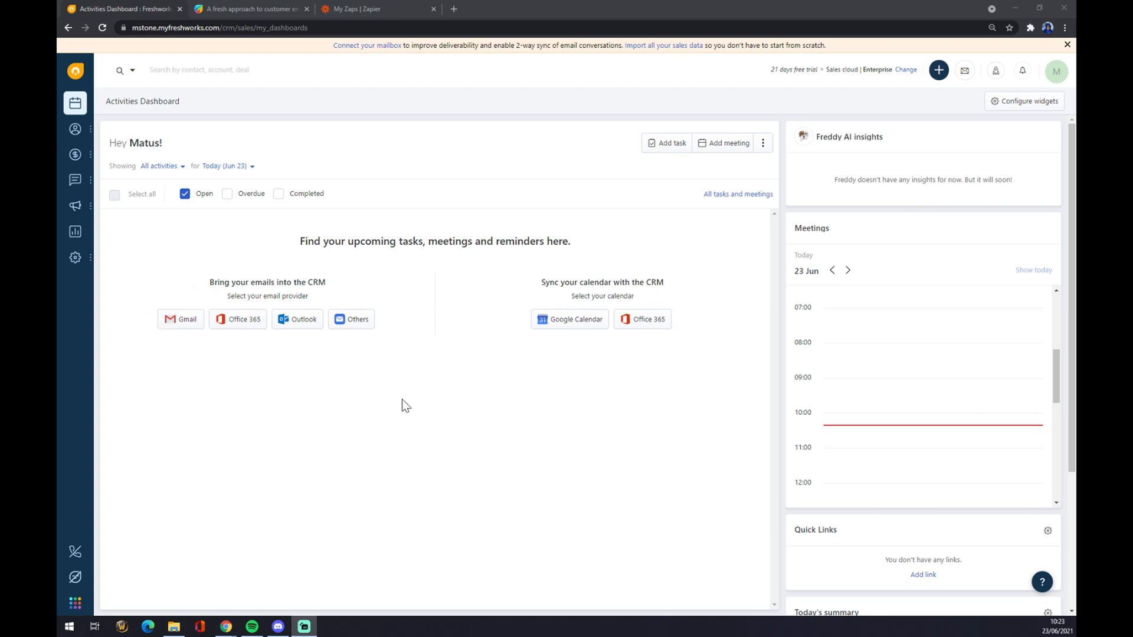
mouse_move(347, 401)
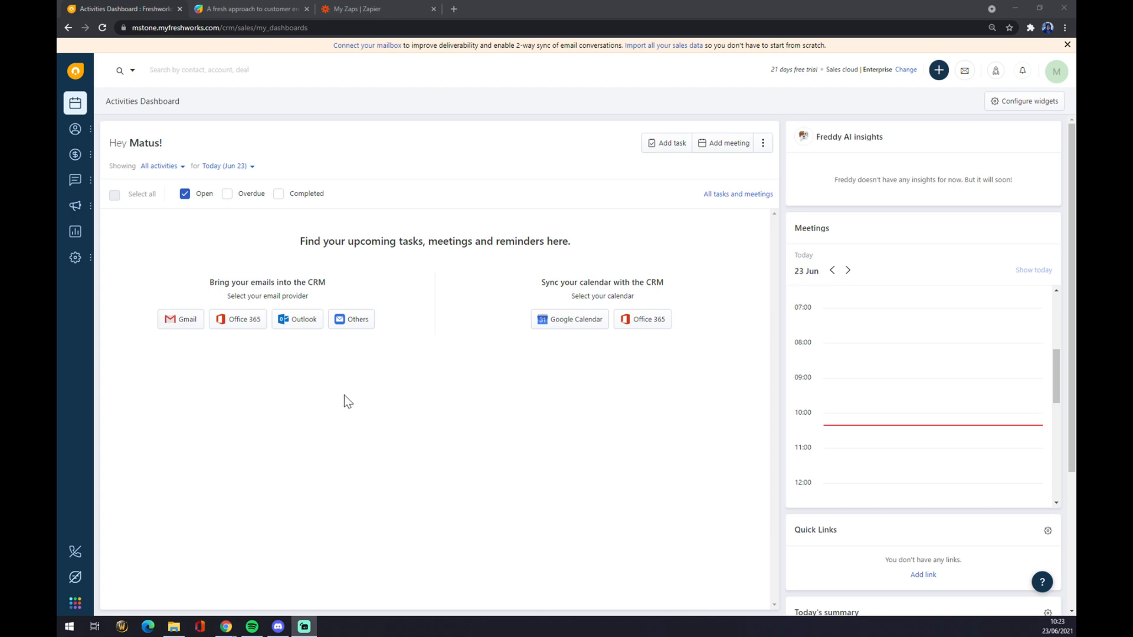
mouse_move(355, 330)
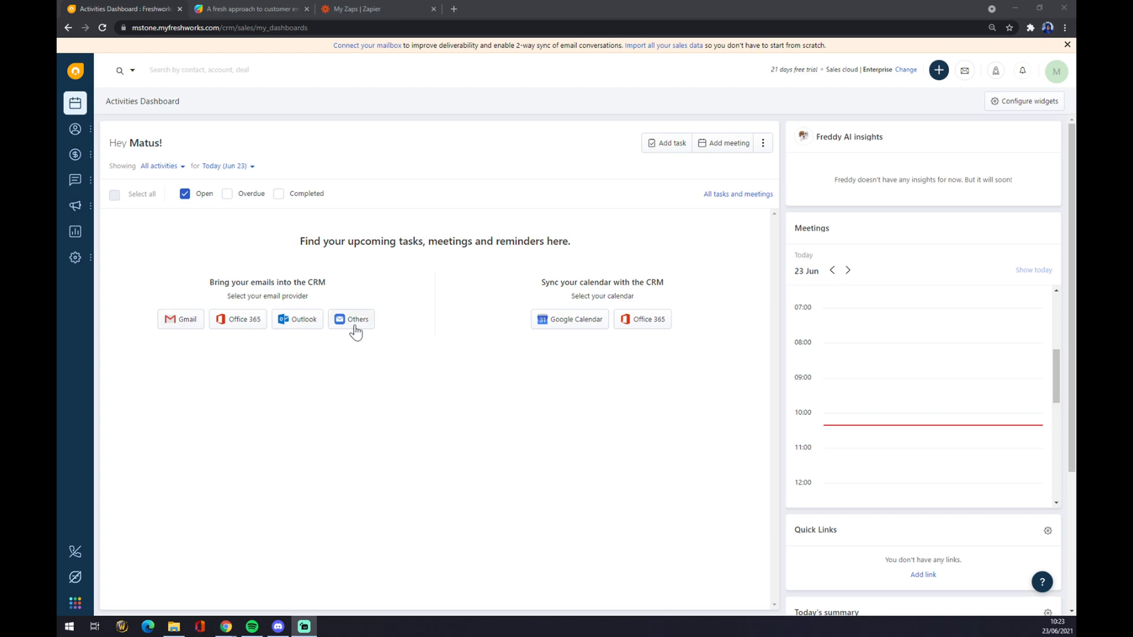
Start connecting another email mailbox, then cancel the mailbox setup.
left_click(352, 319)
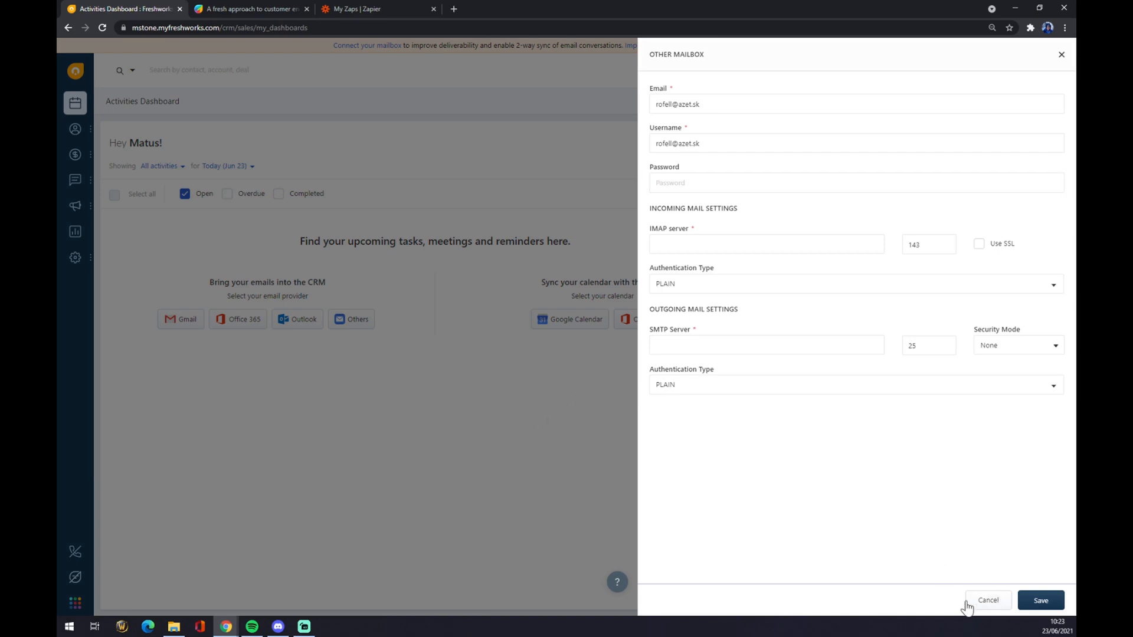
left_click(988, 601)
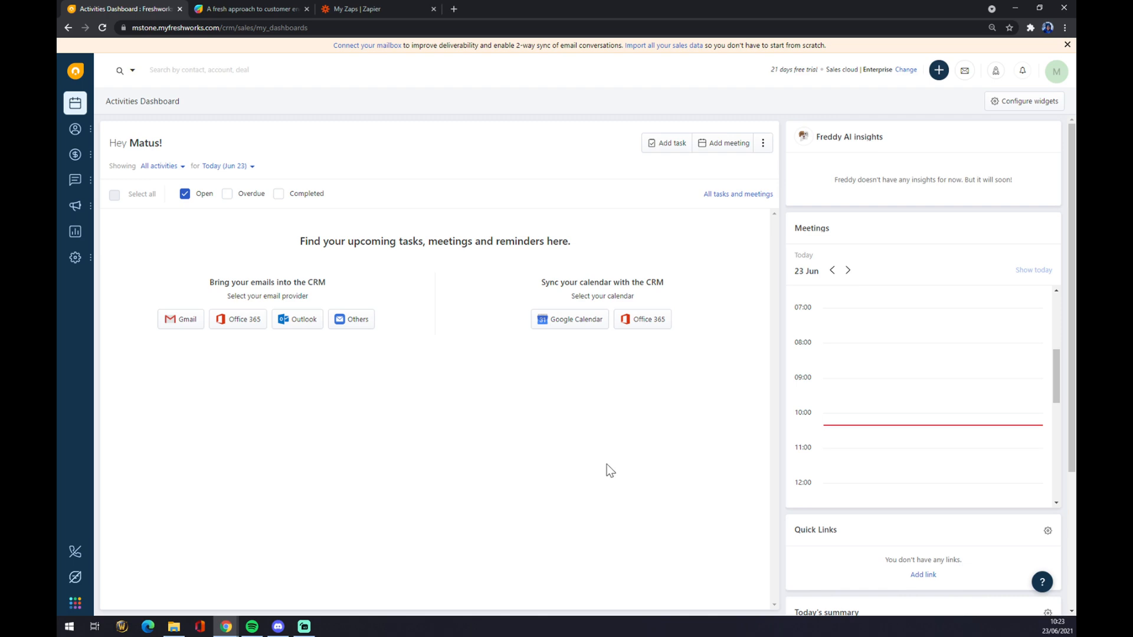
mouse_move(573, 336)
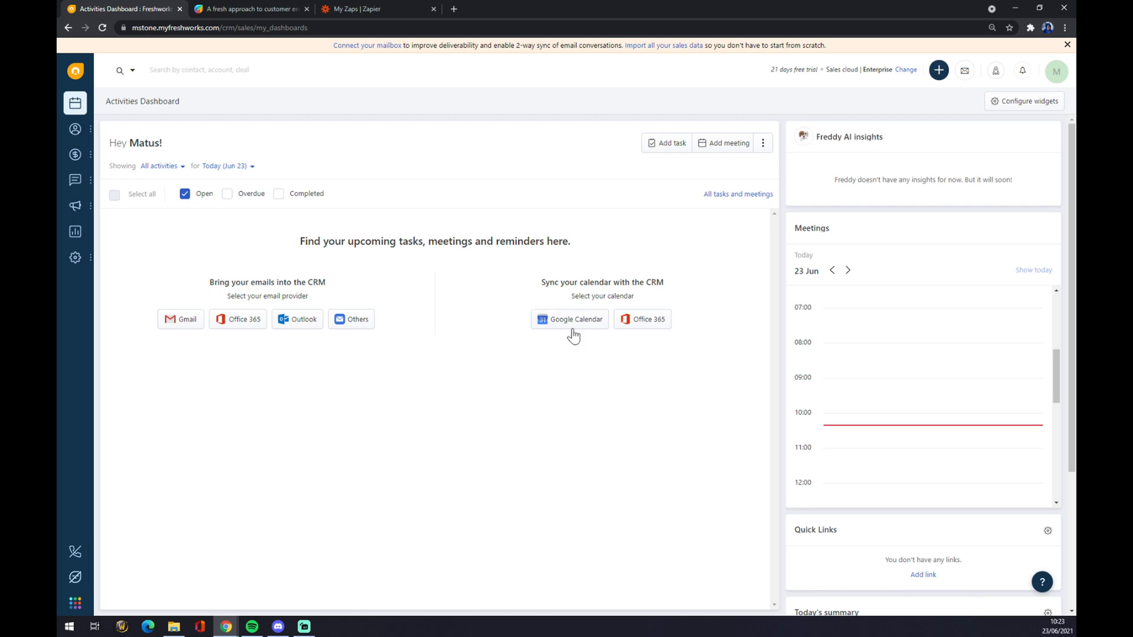
mouse_move(482, 278)
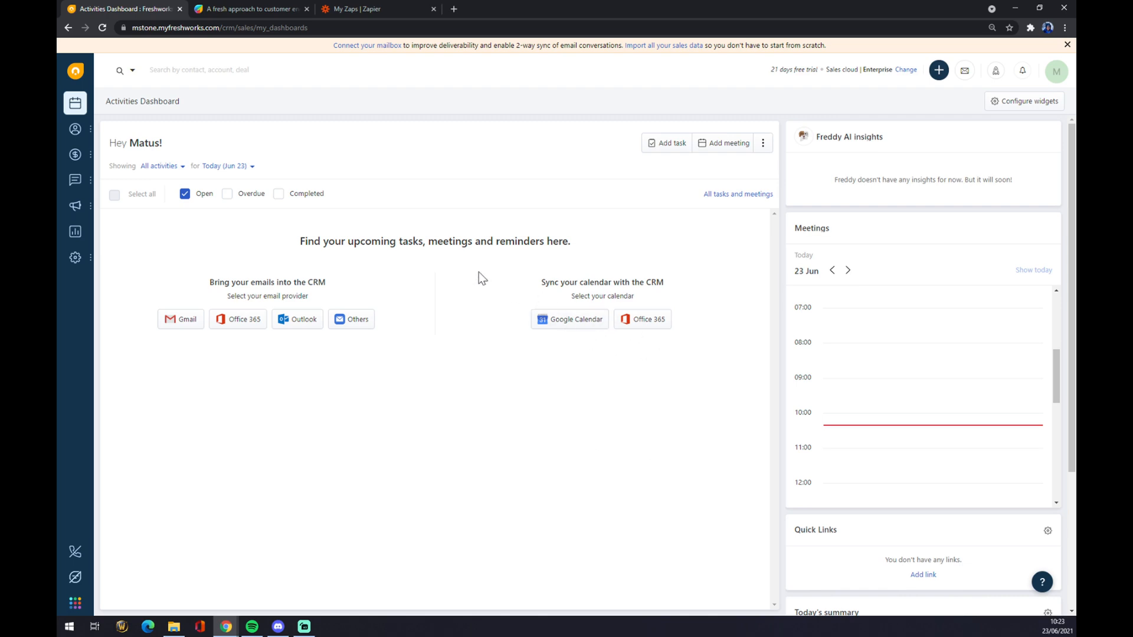
mouse_move(253, 8)
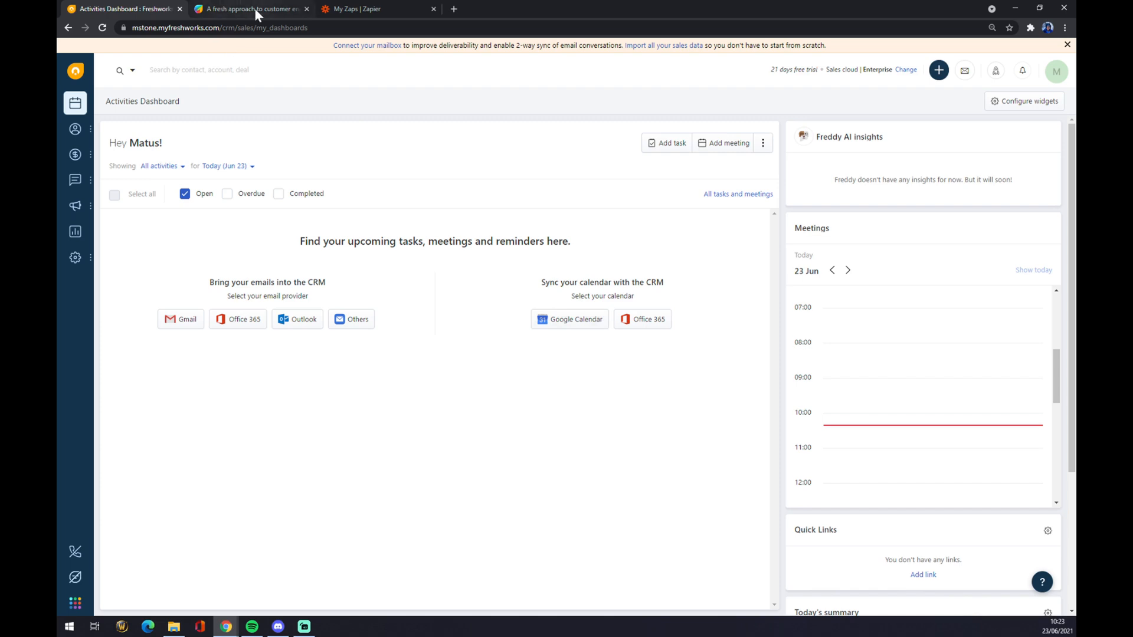
Switch to the Freshworks website and reach the Marketplace from the Platform menu.
left_click(249, 9)
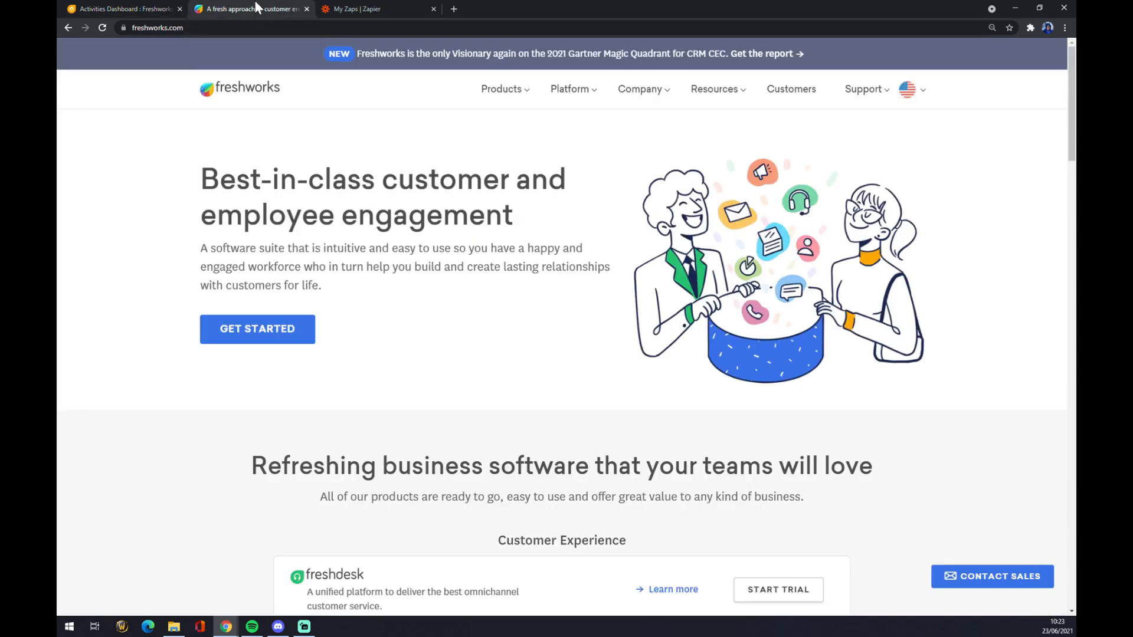
mouse_move(156, 66)
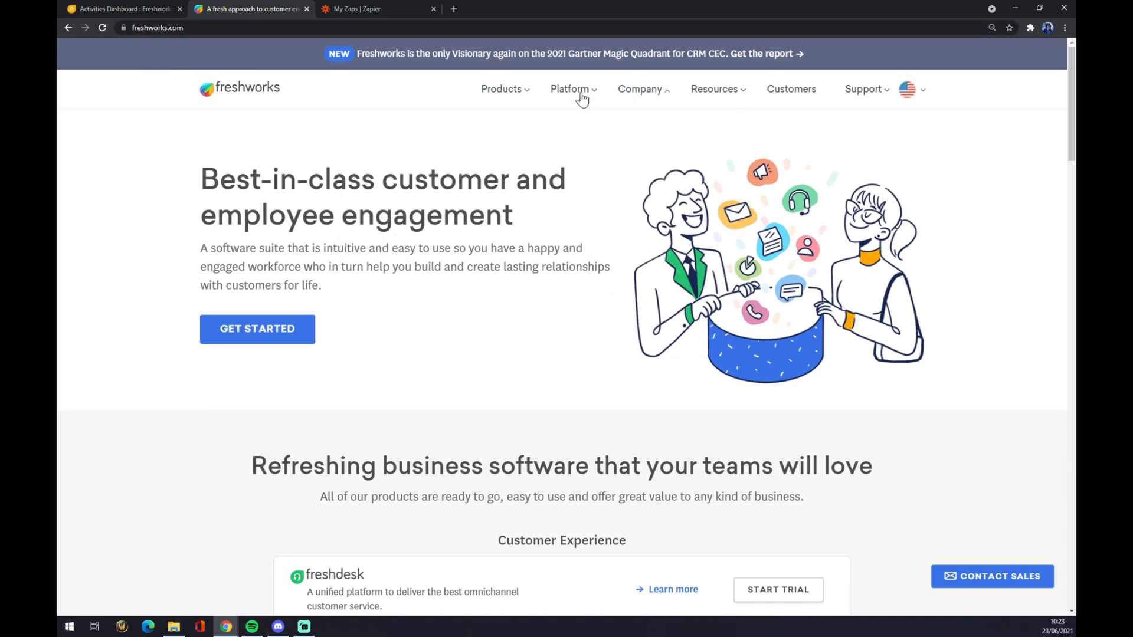
left_click(569, 89)
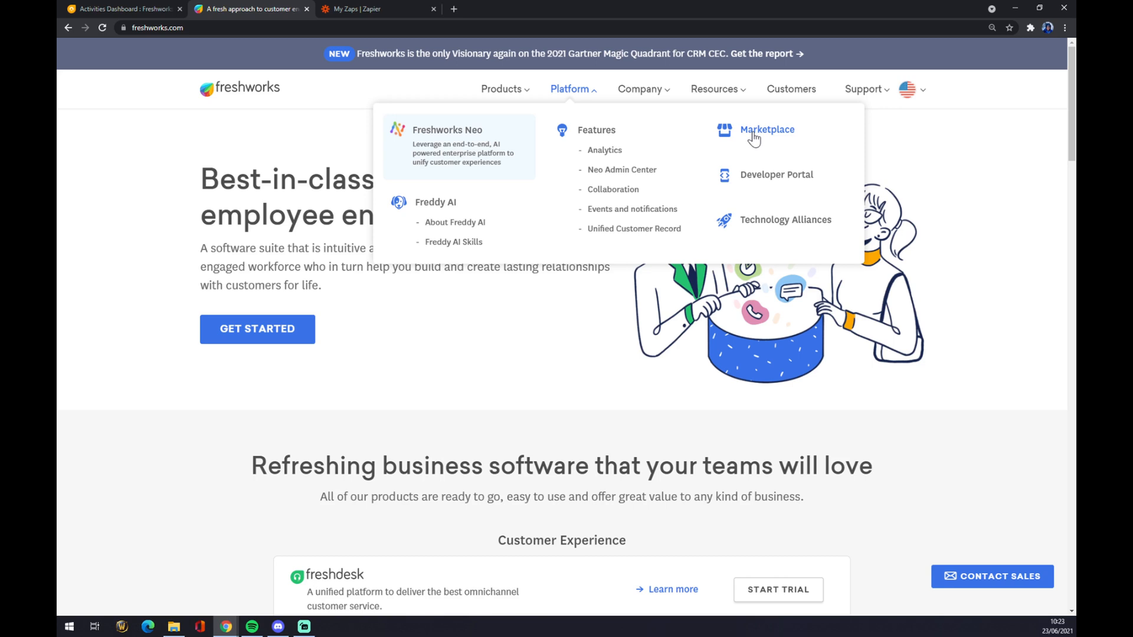
left_click(767, 130)
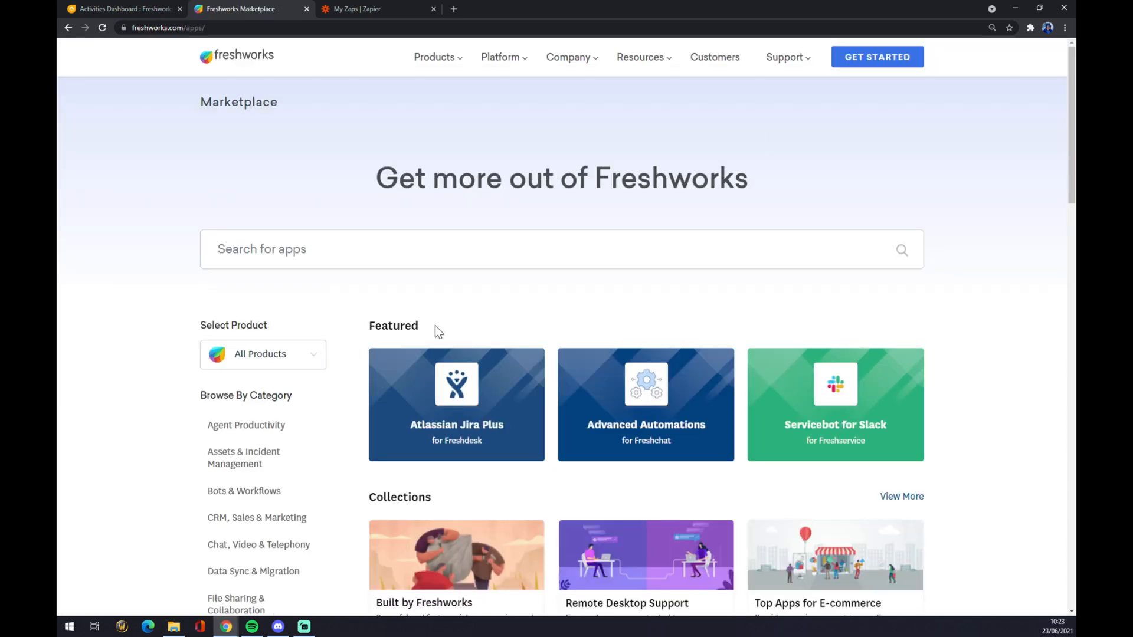
mouse_move(258, 517)
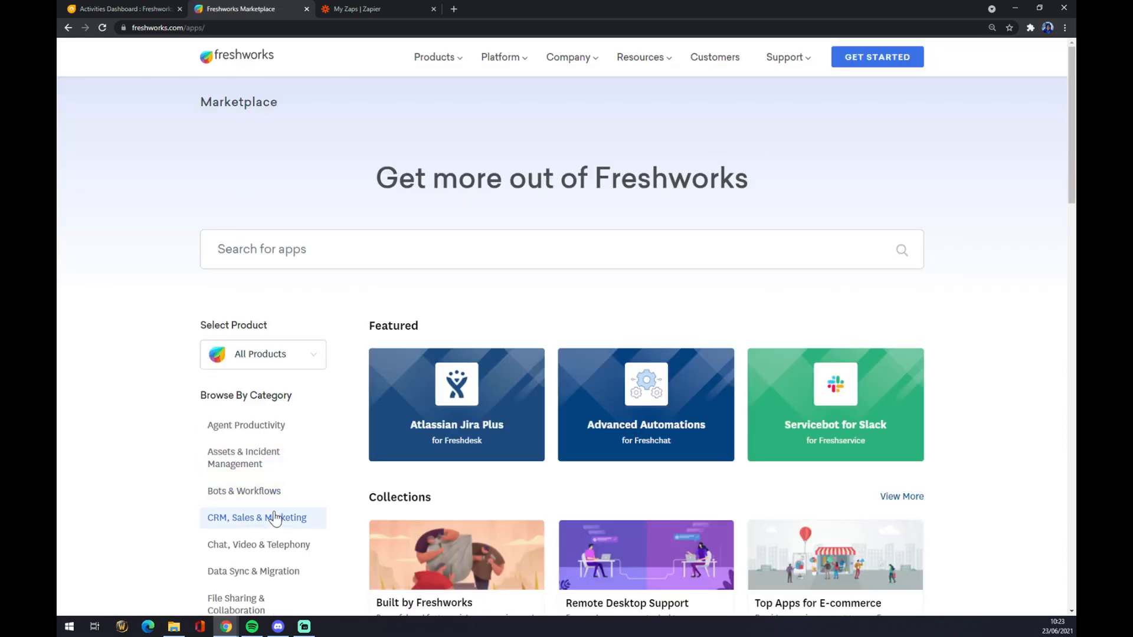
scroll("down", 3)
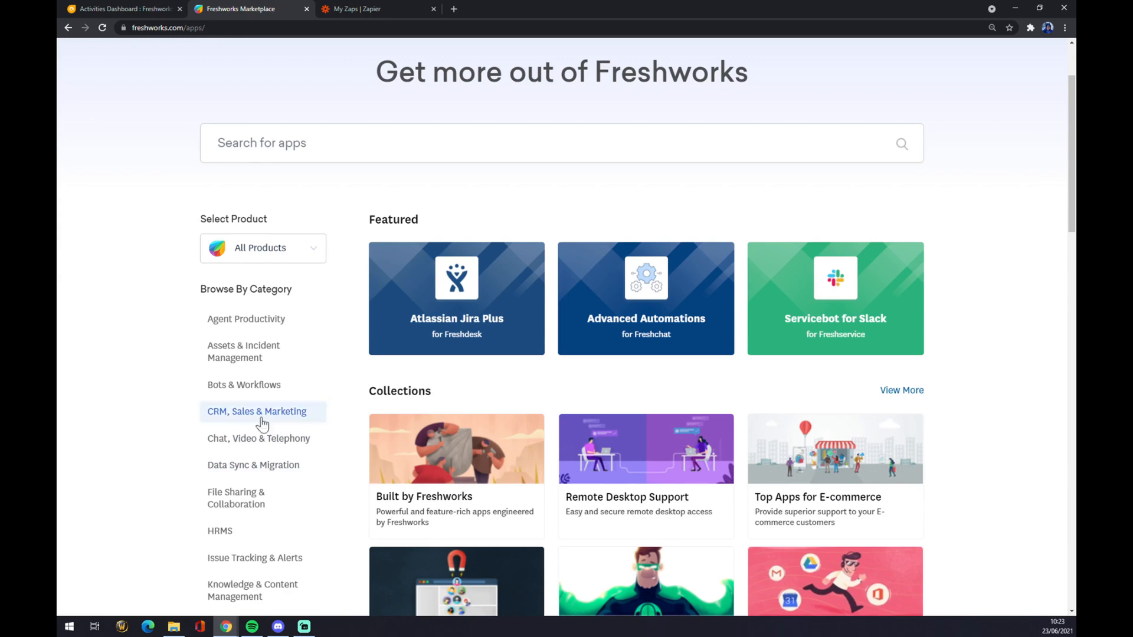
mouse_move(268, 419)
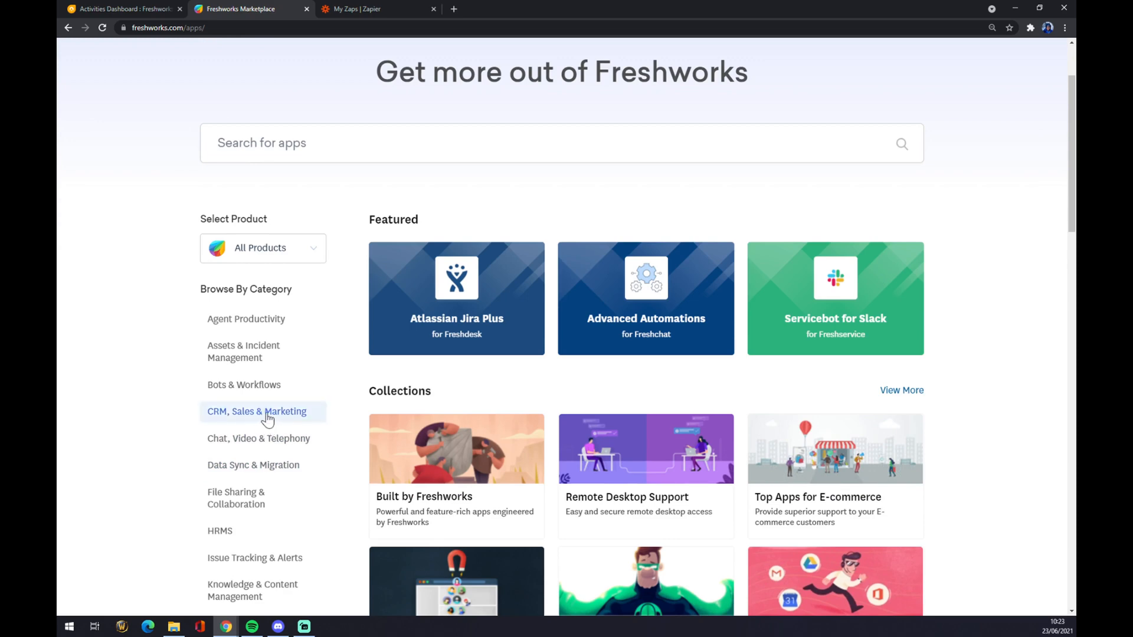
Browse CRM, Sales & Marketing apps, expand the full Freshworks CRM list, then return to the Zapier zaps.
left_click(256, 411)
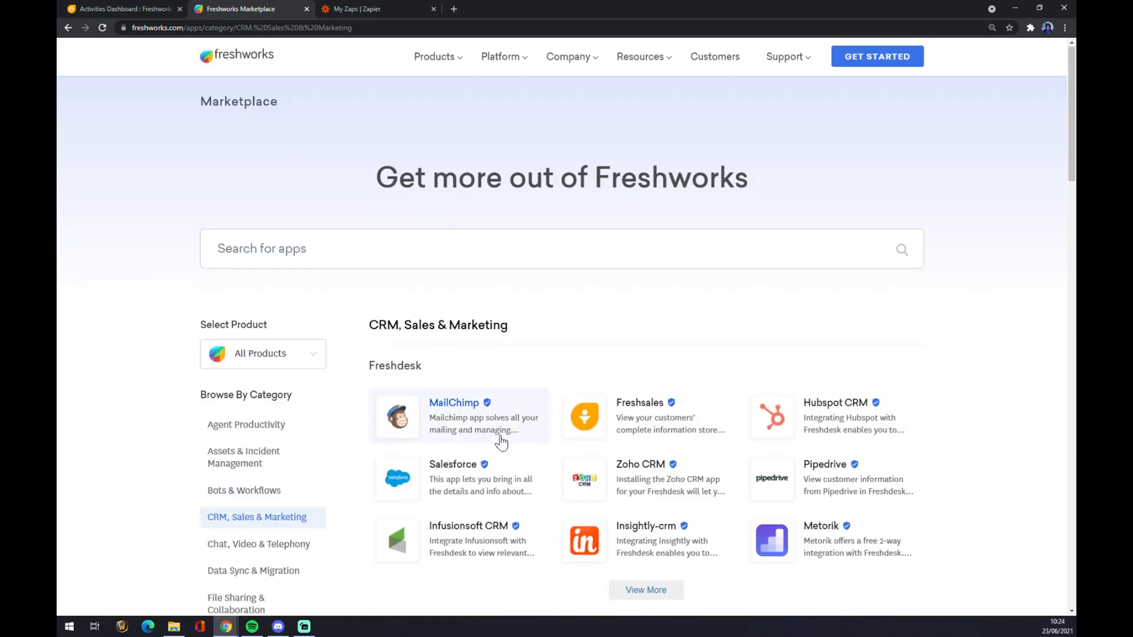
scroll("down", 3)
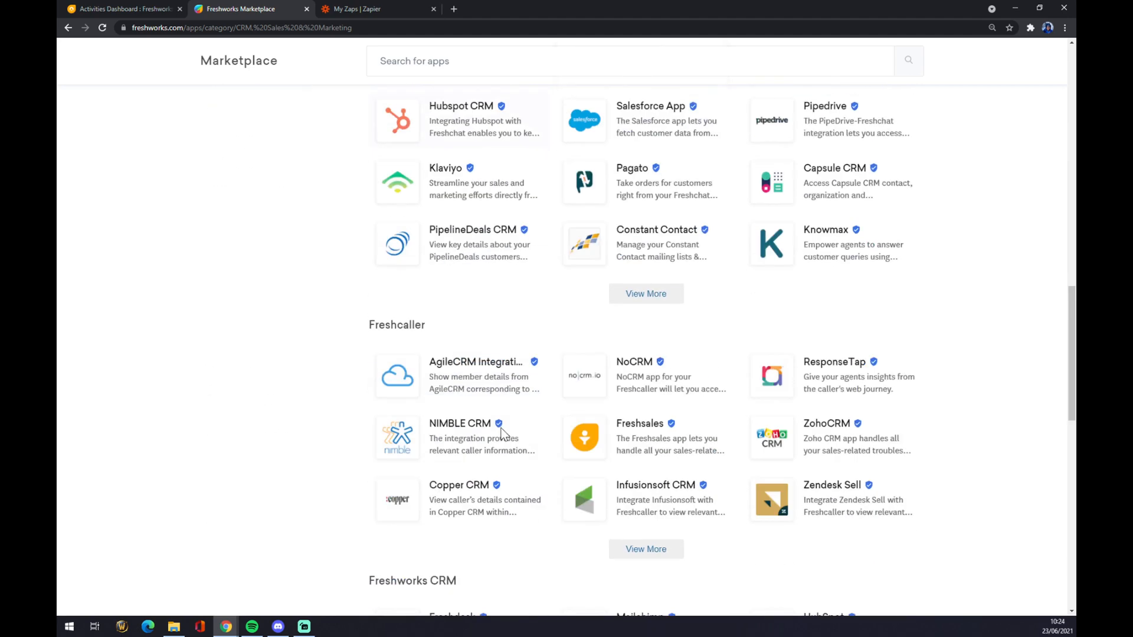
scroll("down", 3)
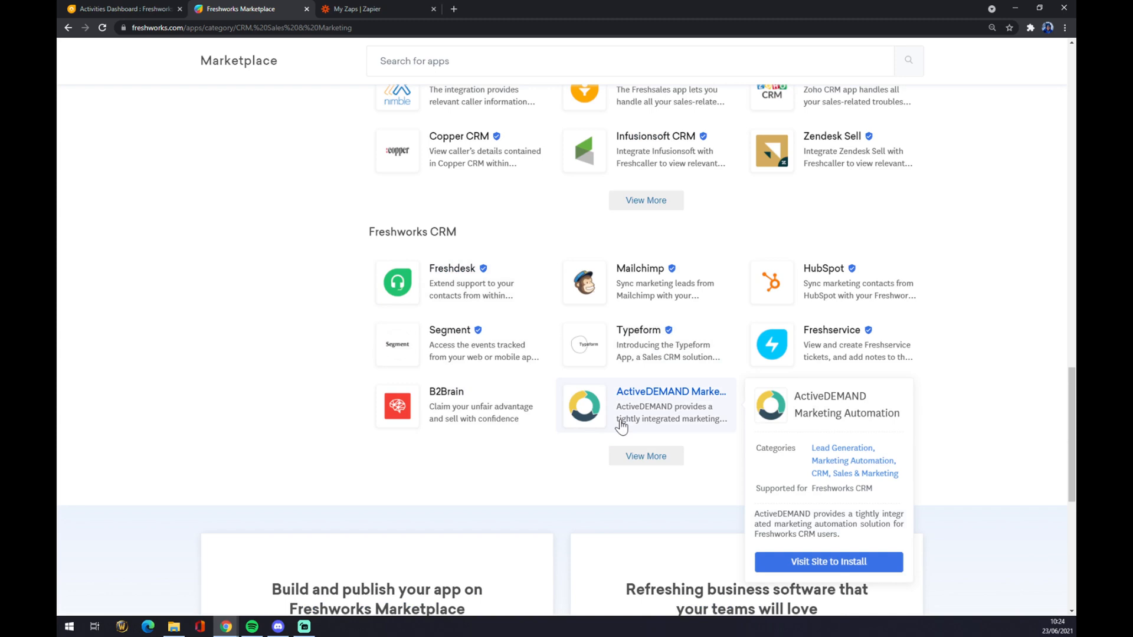
left_click(645, 455)
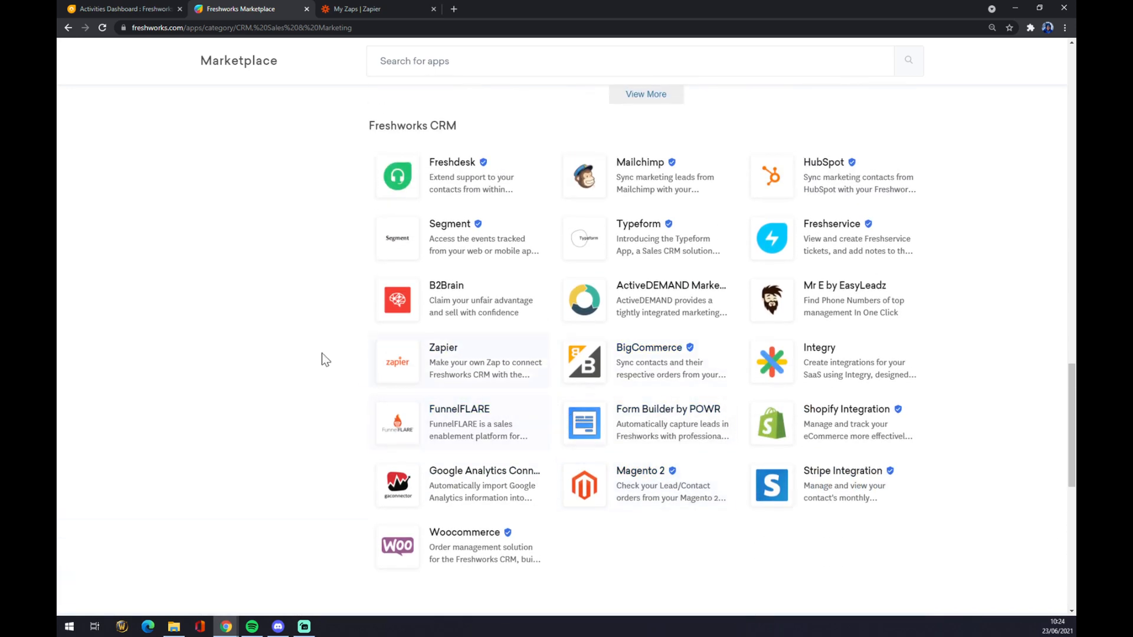
mouse_move(138, 309)
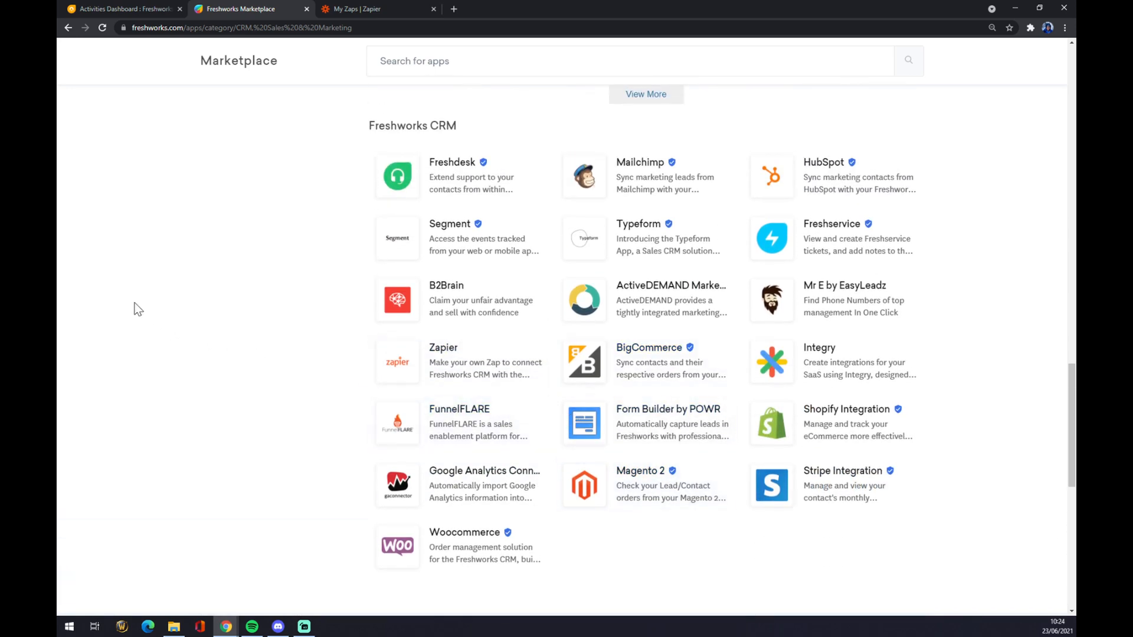
mouse_move(527, 514)
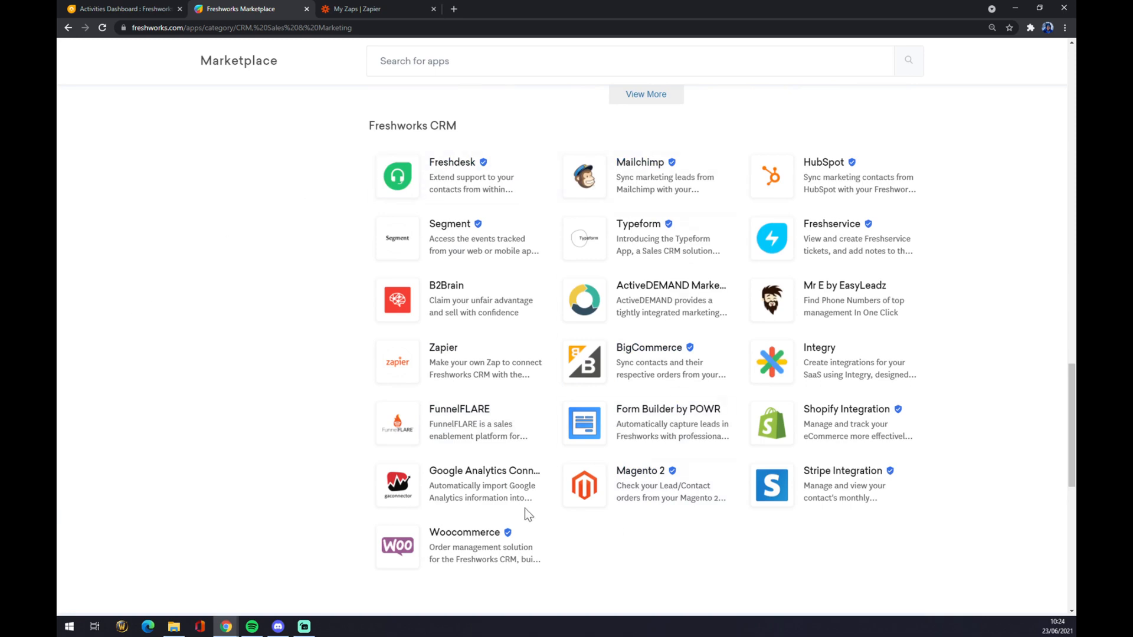
mouse_move(470, 307)
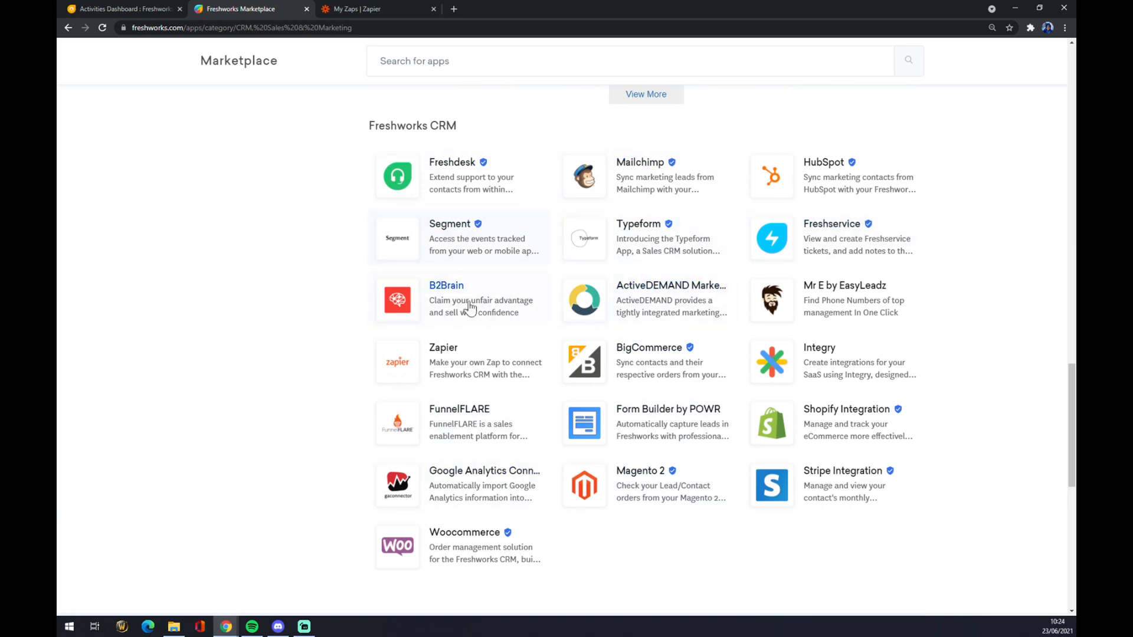
mouse_move(278, 314)
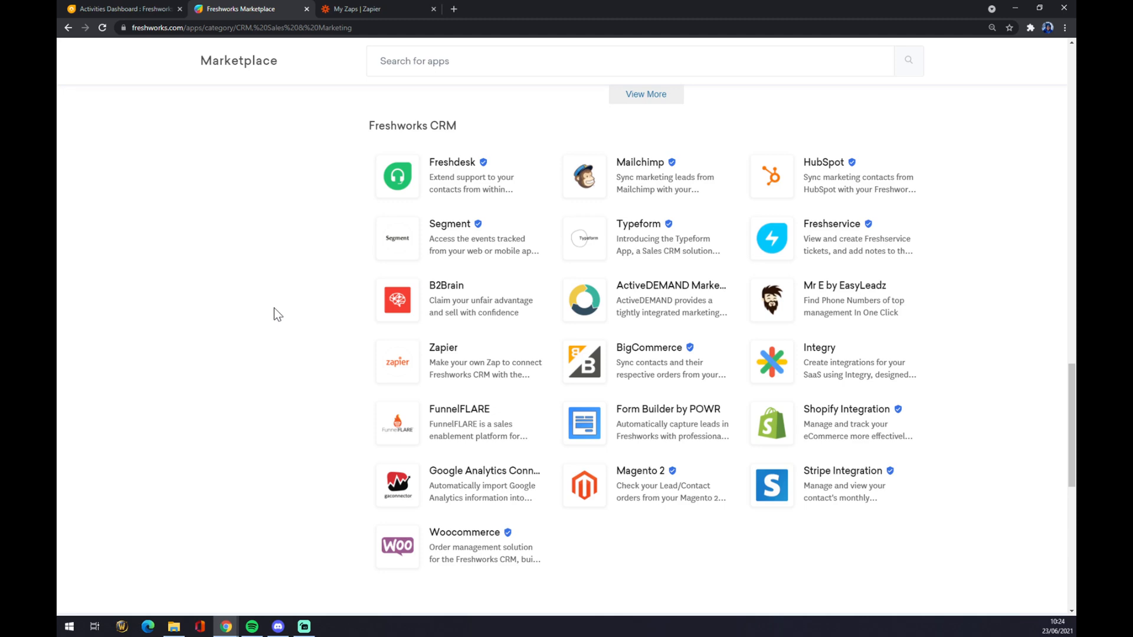
left_click(370, 9)
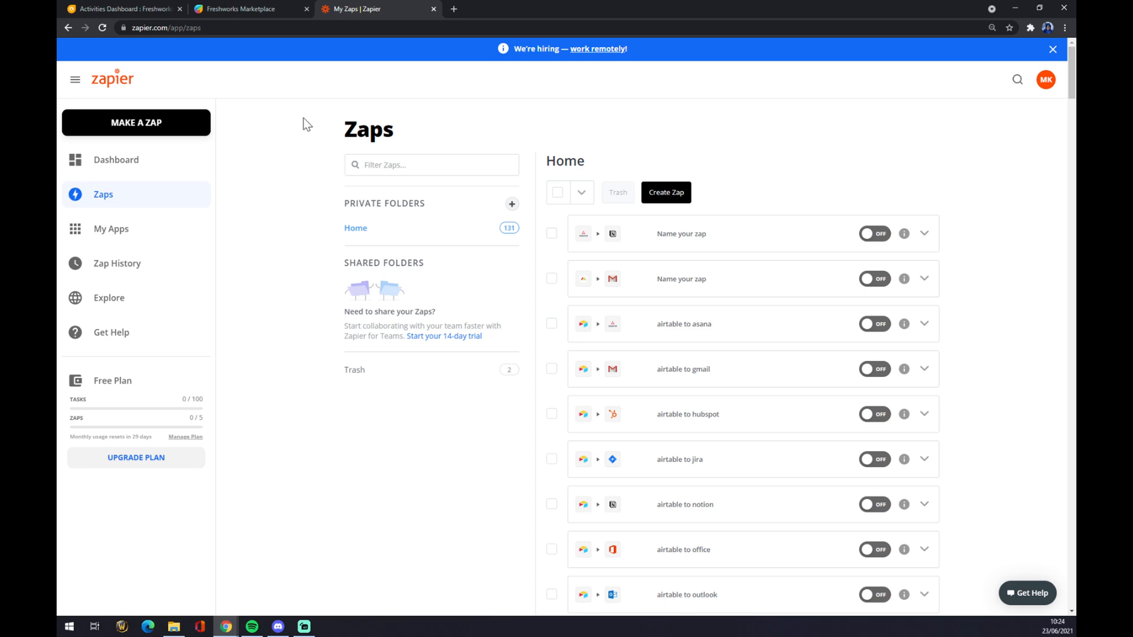
mouse_move(321, 153)
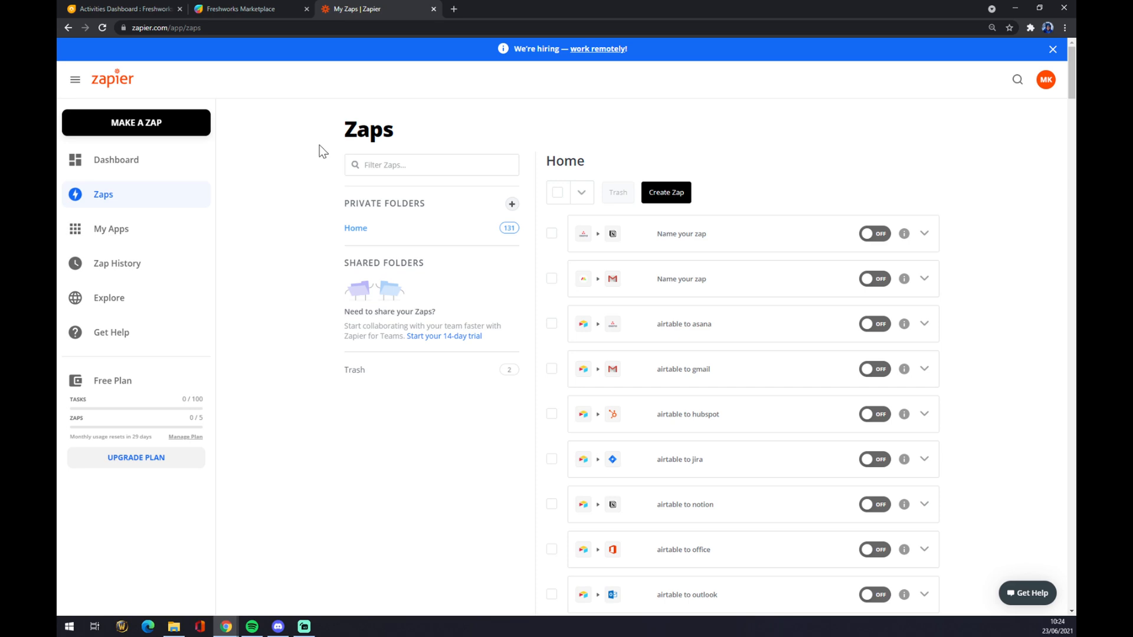
mouse_move(311, 166)
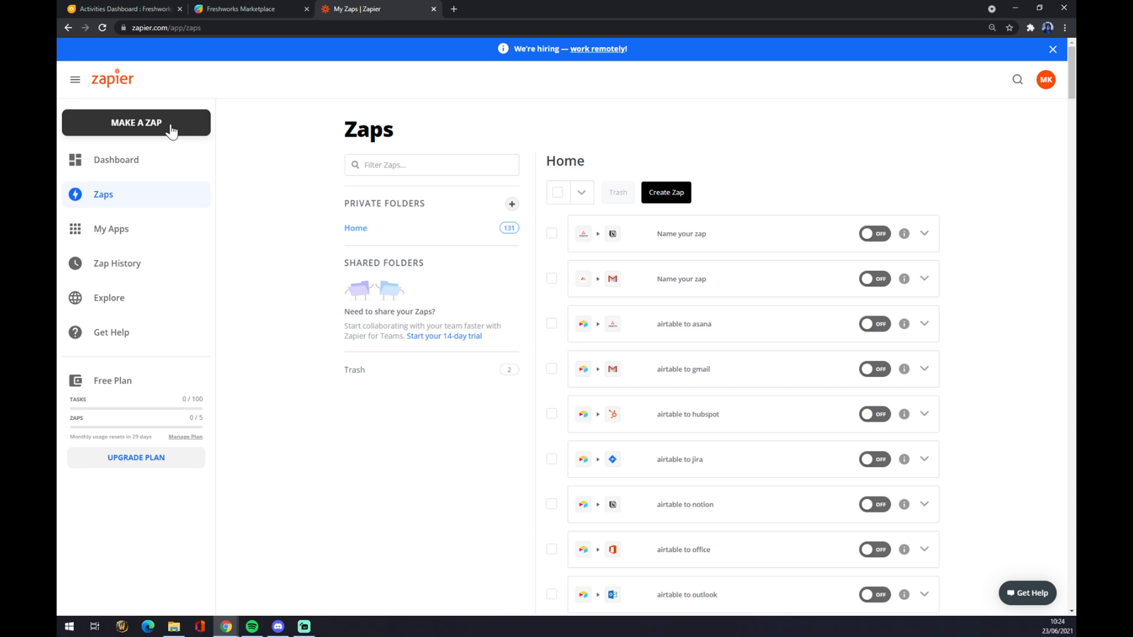
mouse_move(161, 130)
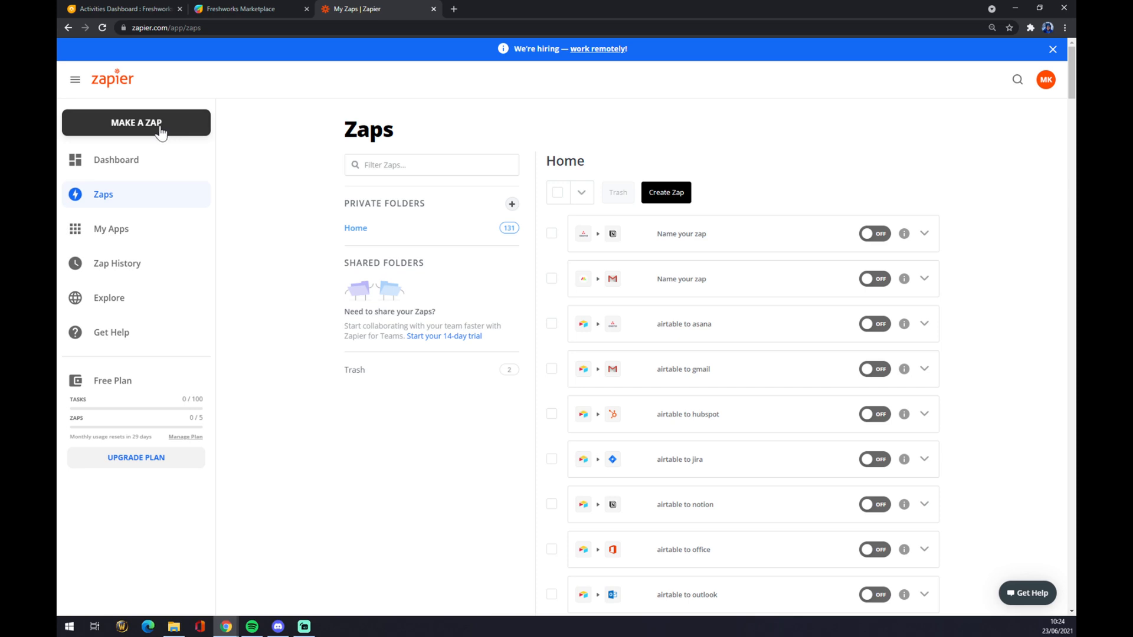
Create a new zap from the Zaps page, opening the untitled zap editor.
left_click(136, 122)
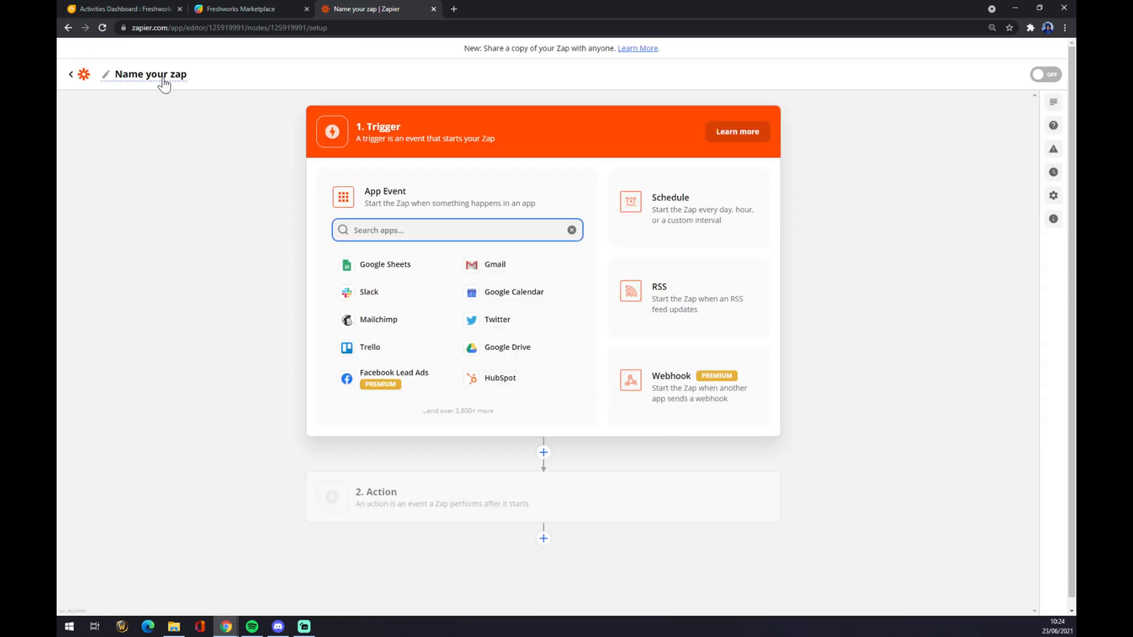
Rename the zap 'freshworks to teams' and move to the trigger app search.
left_click(150, 73)
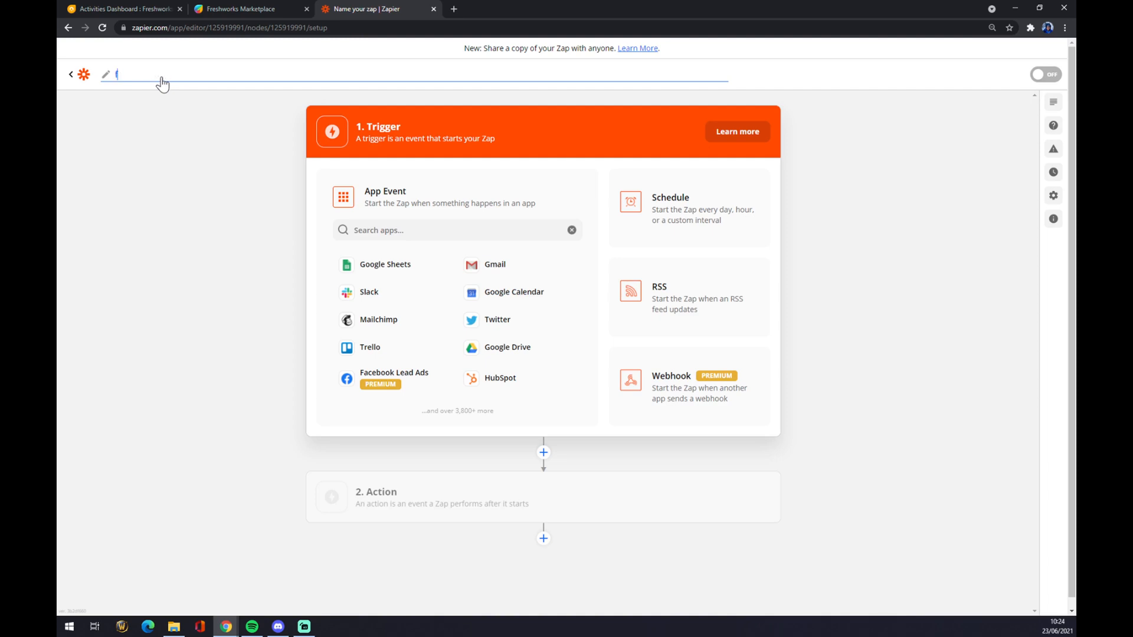
type("freshworks to teams")
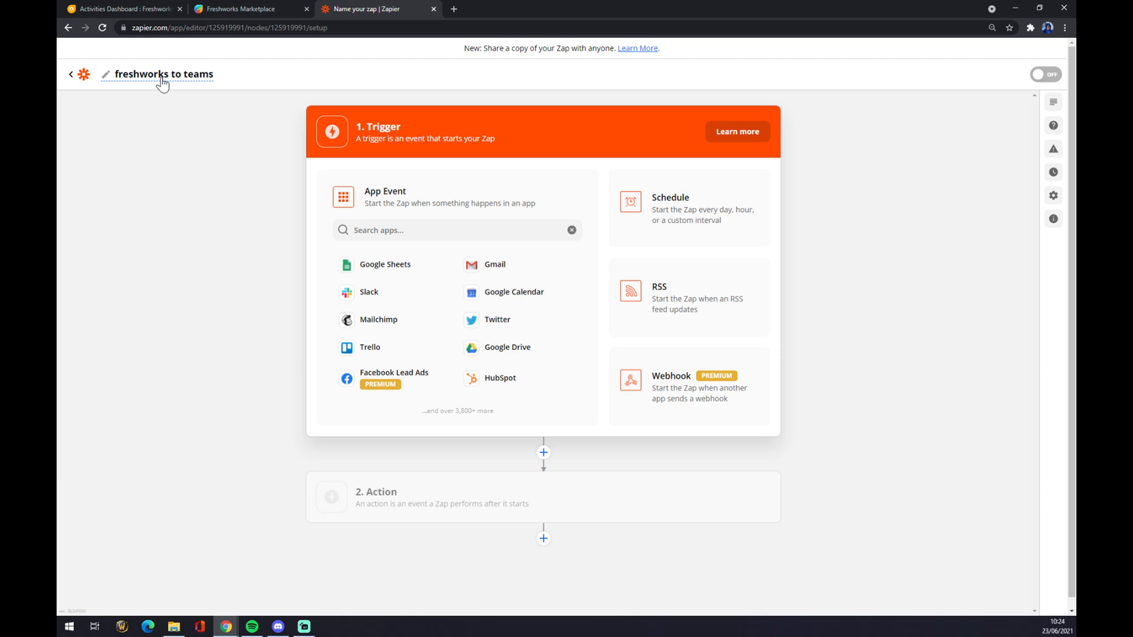
mouse_move(190, 91)
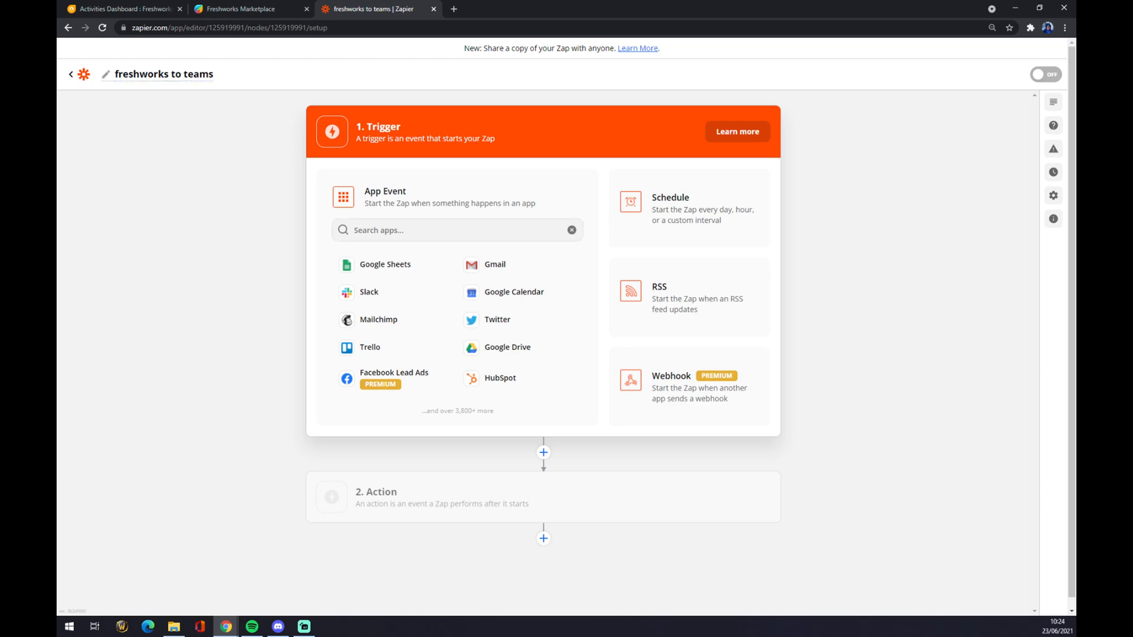
left_click(456, 231)
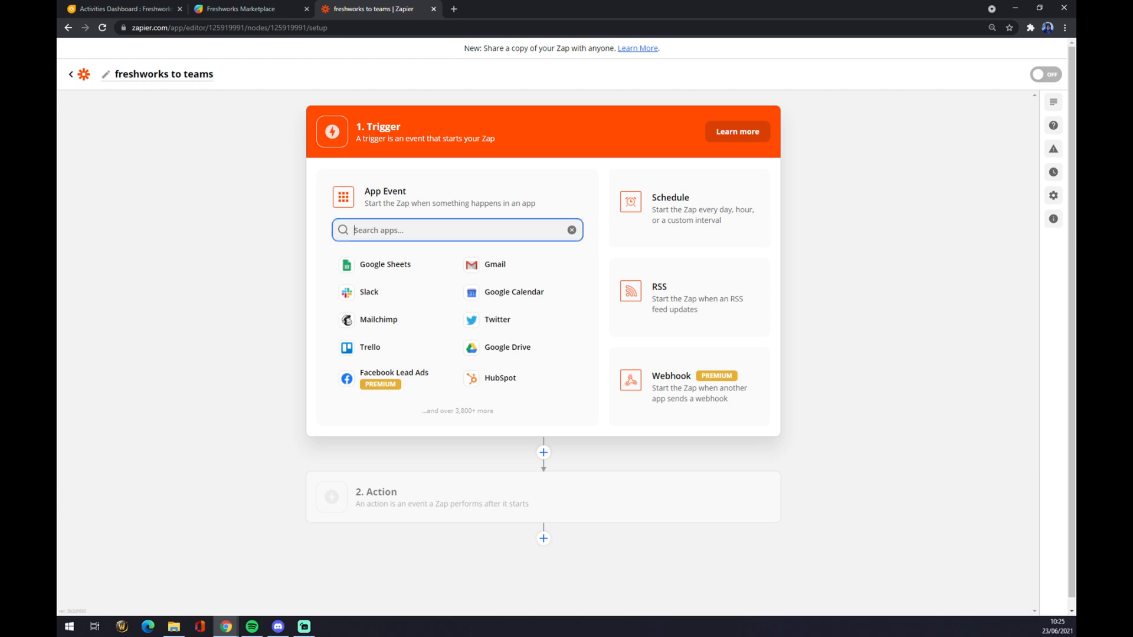
mouse_move(445, 130)
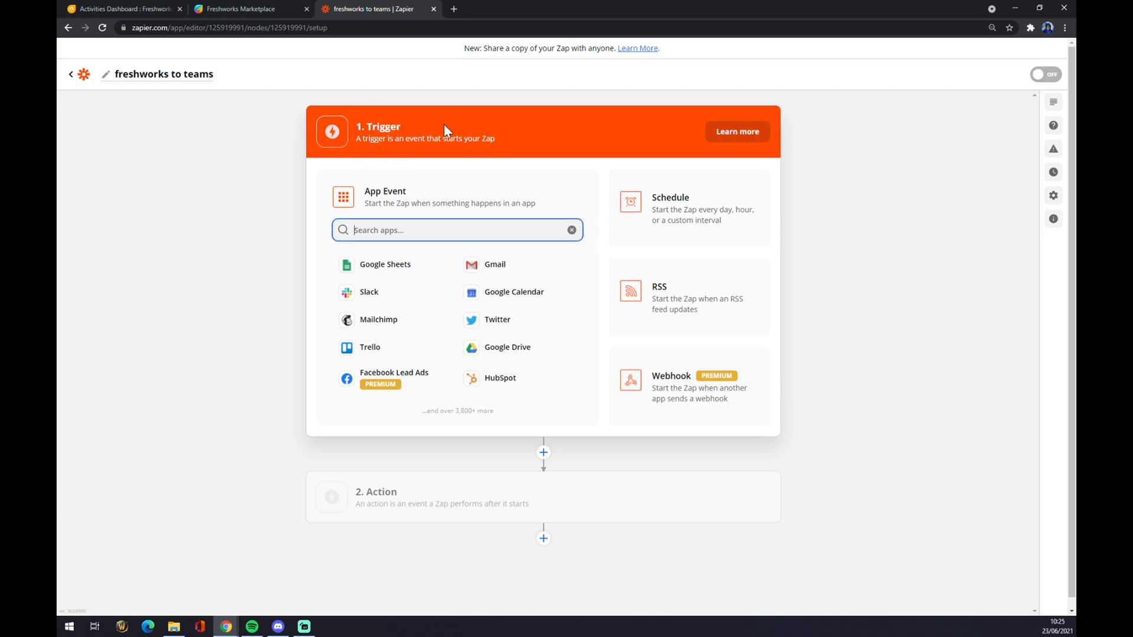
mouse_move(467, 118)
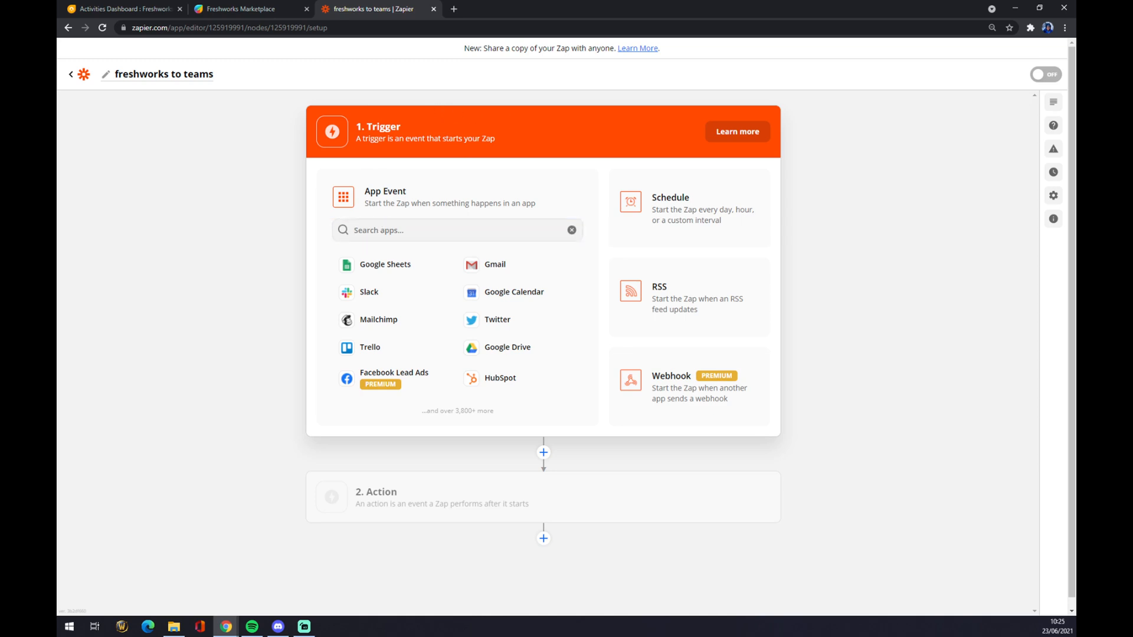
Choose Freshworks CRM as trigger app with the New Contact event and continue.
type("f")
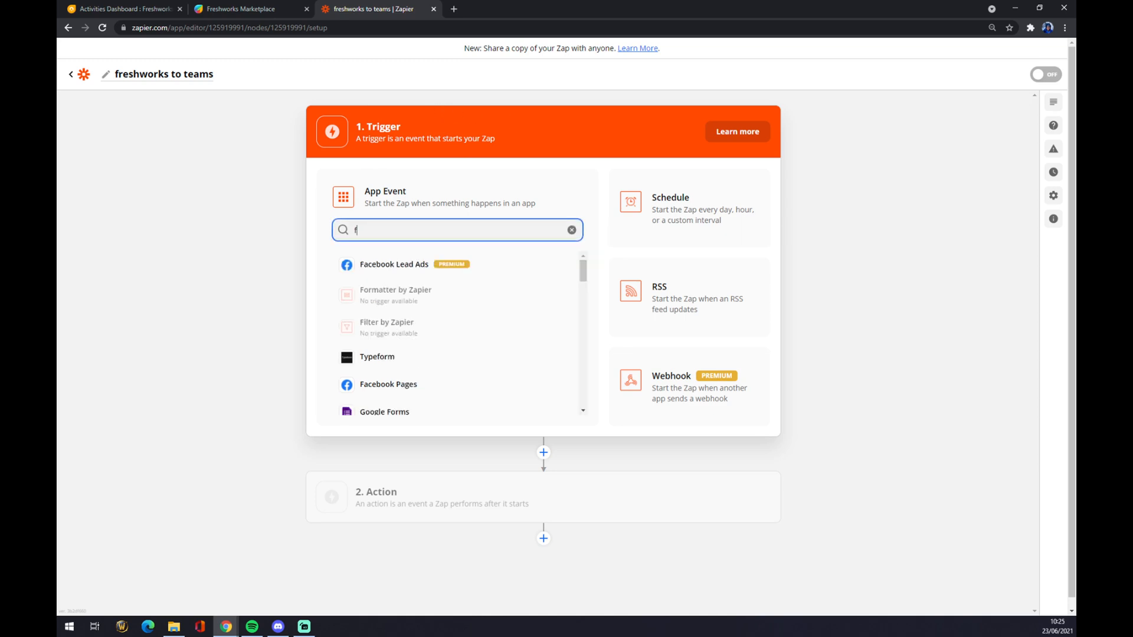
type("res")
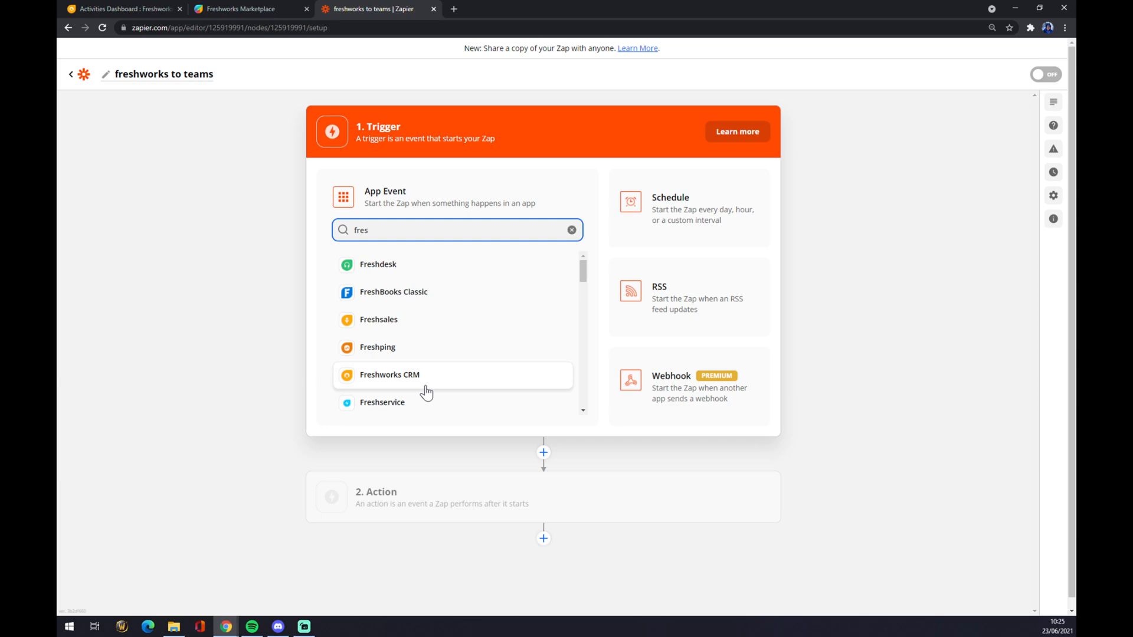
left_click(390, 374)
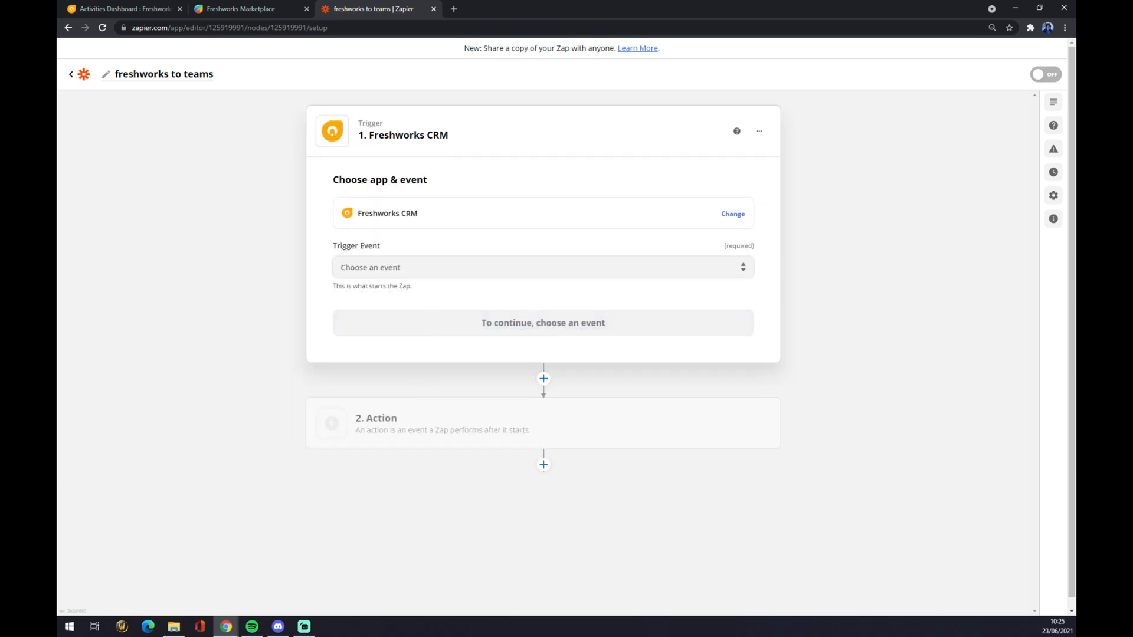
left_click(543, 266)
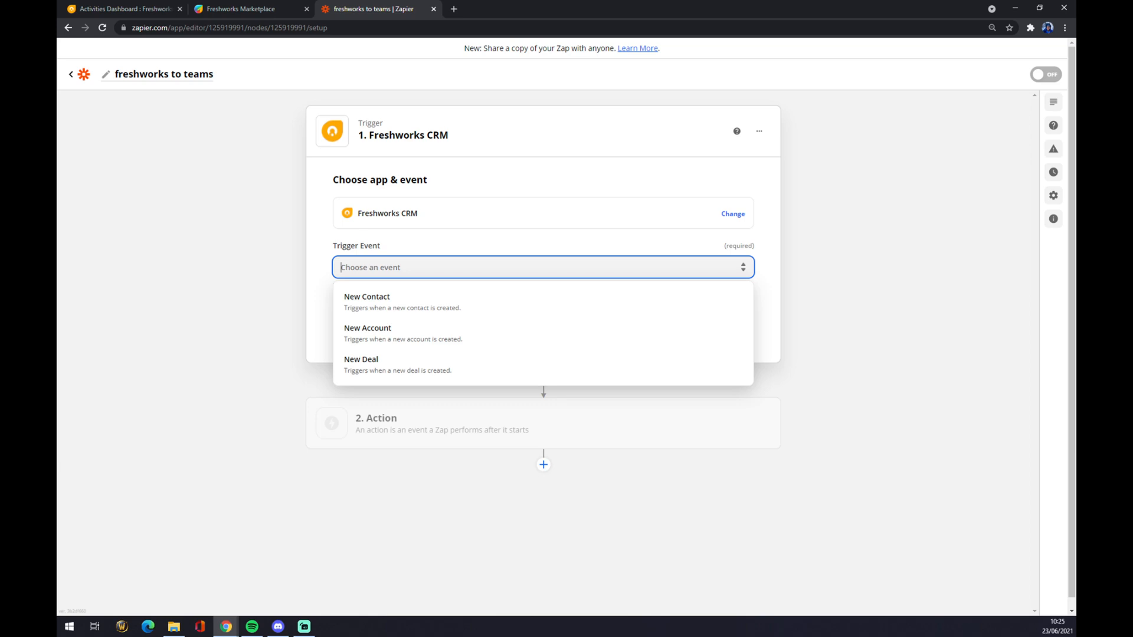
mouse_move(391, 302)
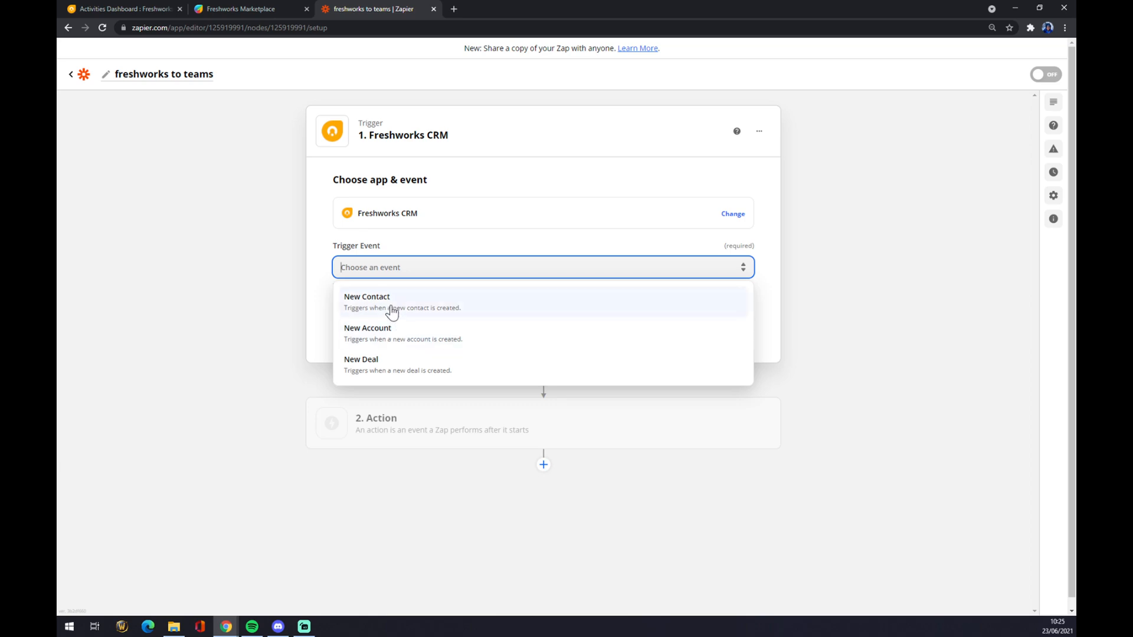
left_click(366, 301)
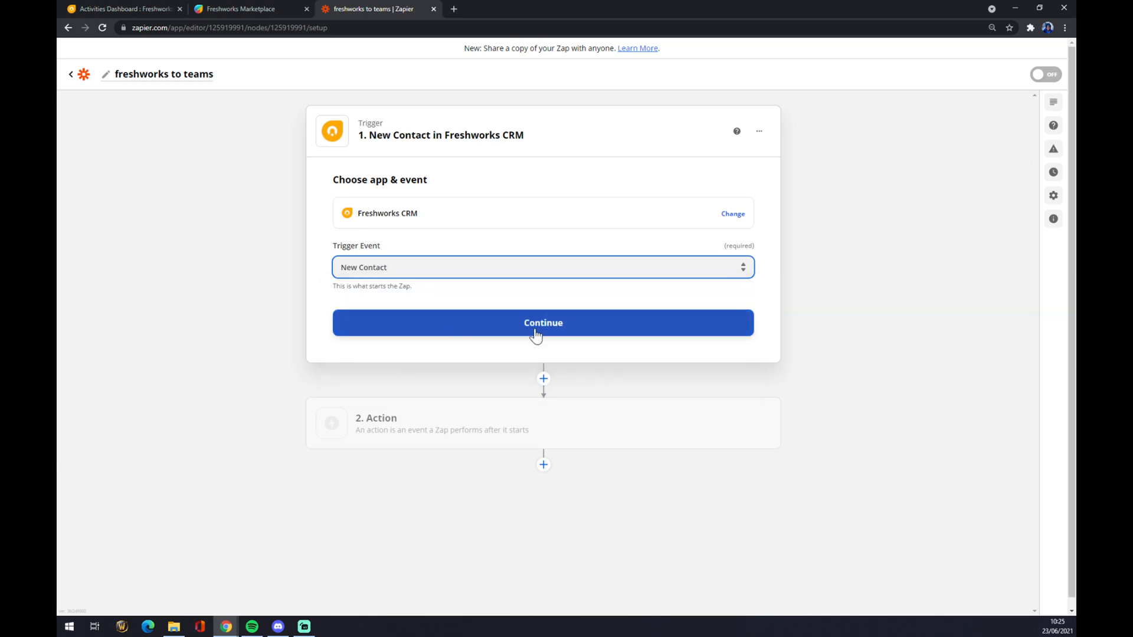
left_click(543, 322)
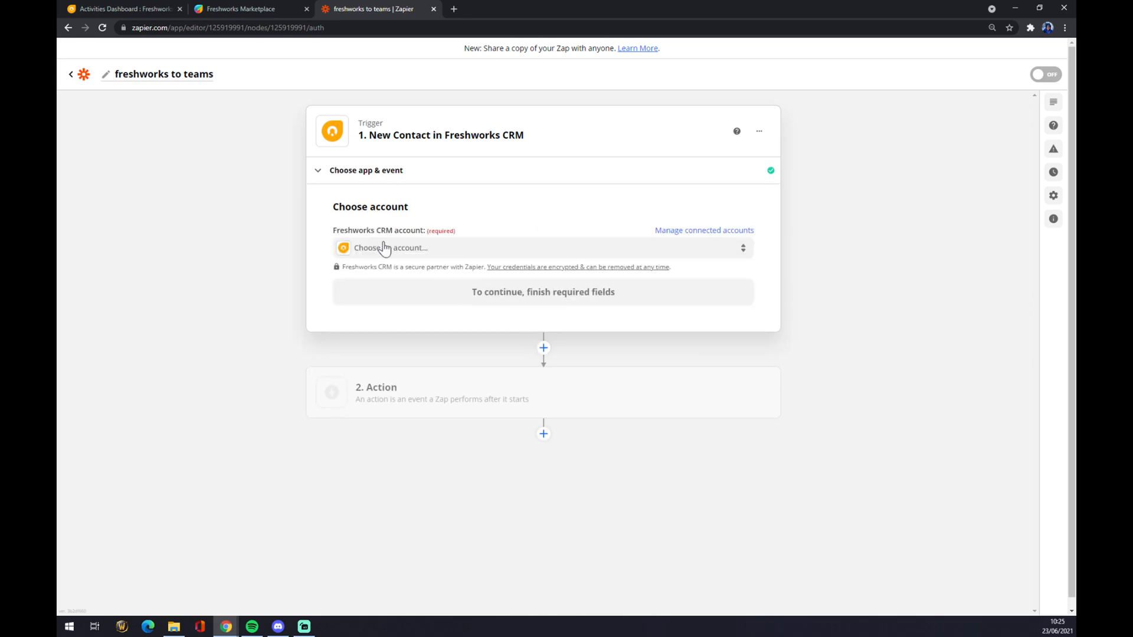
Use the existing mstone Freshworks CRM account and continue to trigger setup.
left_click(538, 248)
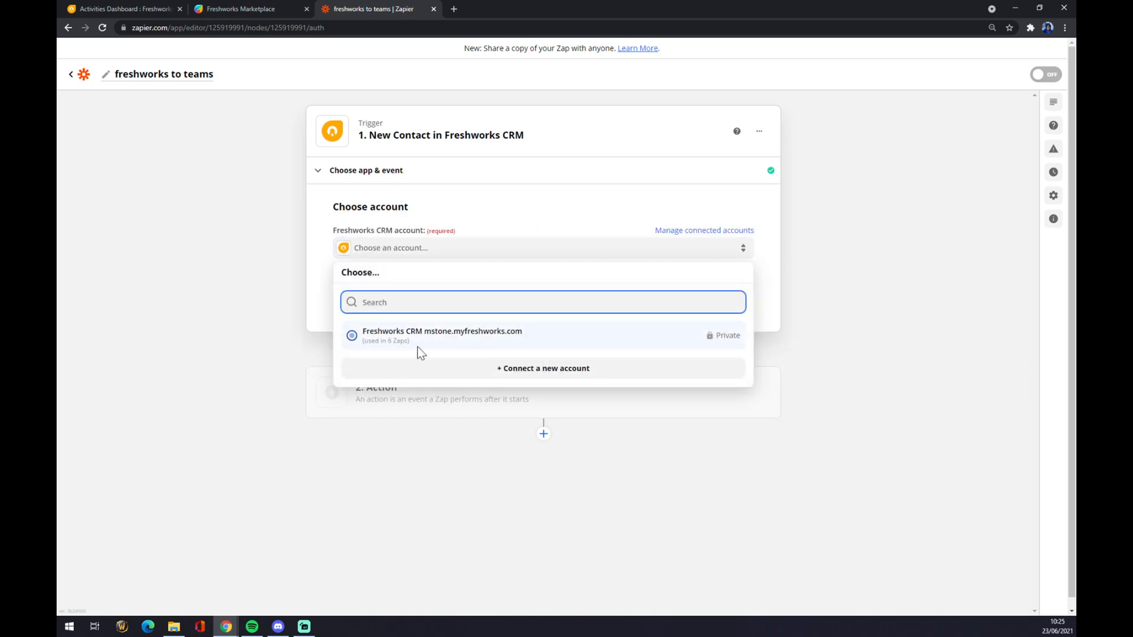
left_click(442, 334)
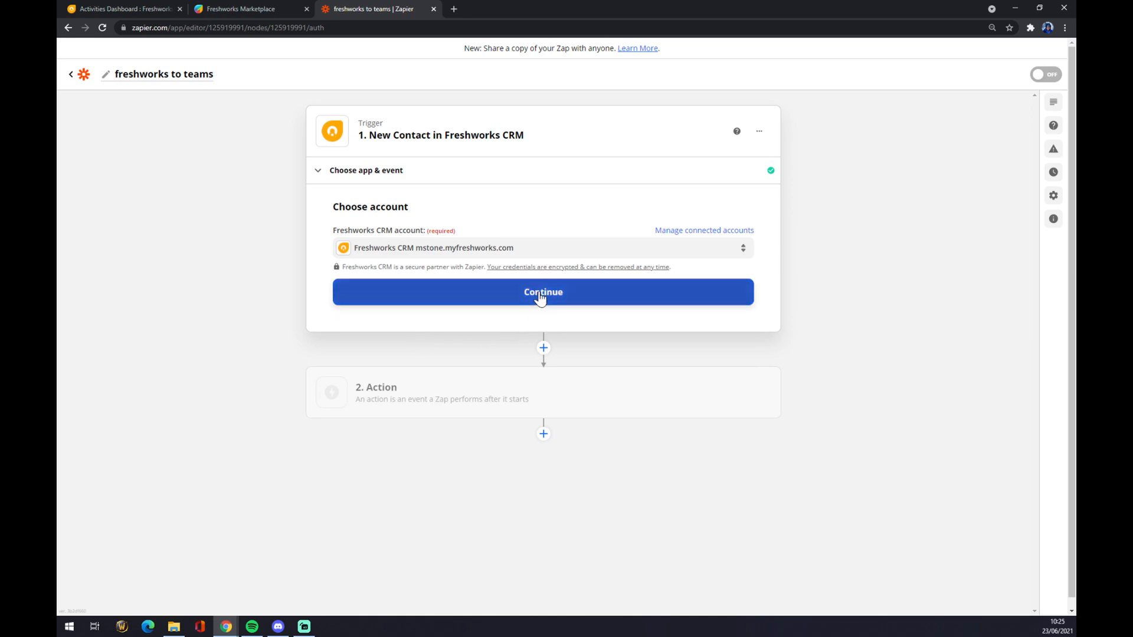
left_click(543, 292)
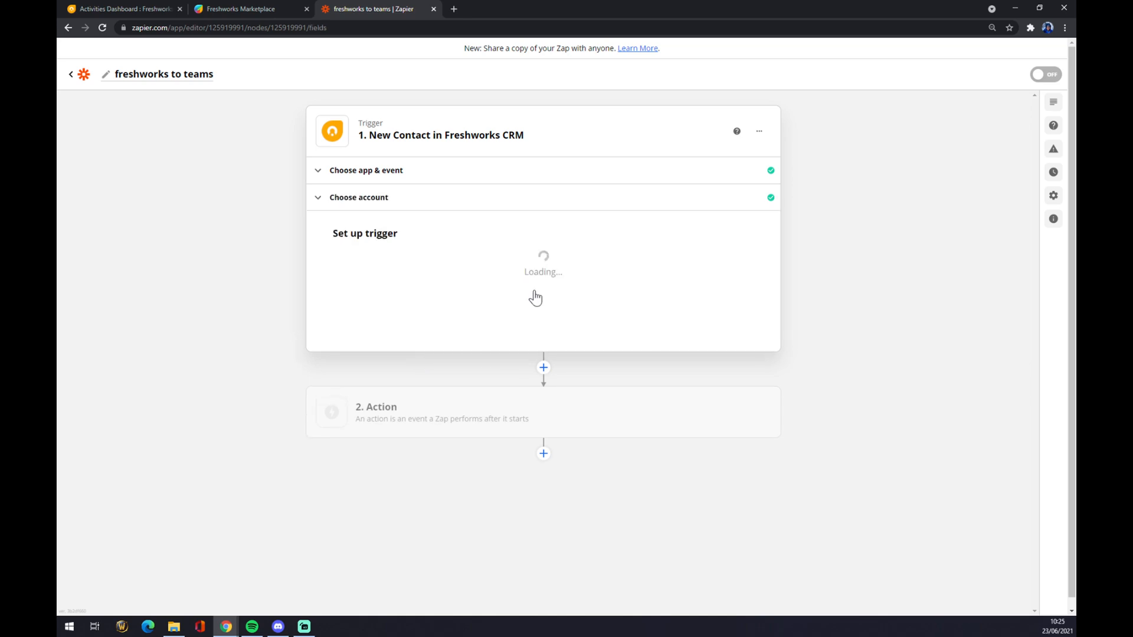
Pick a contact filter under Filter Name so the trigger reaches the test stage.
left_click(381, 272)
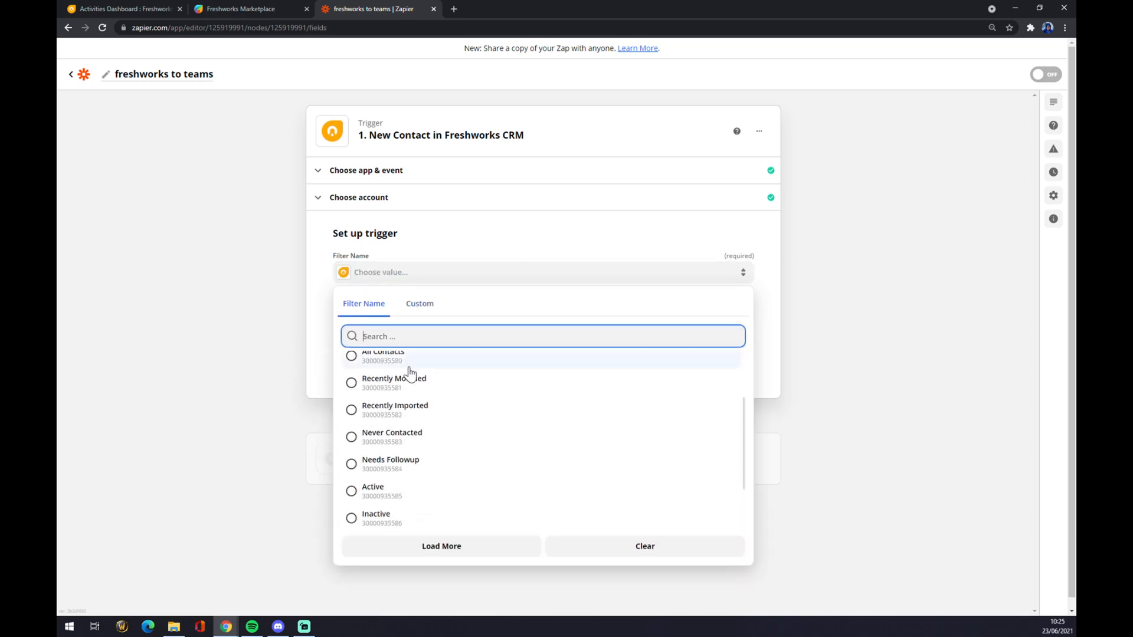
left_click(394, 405)
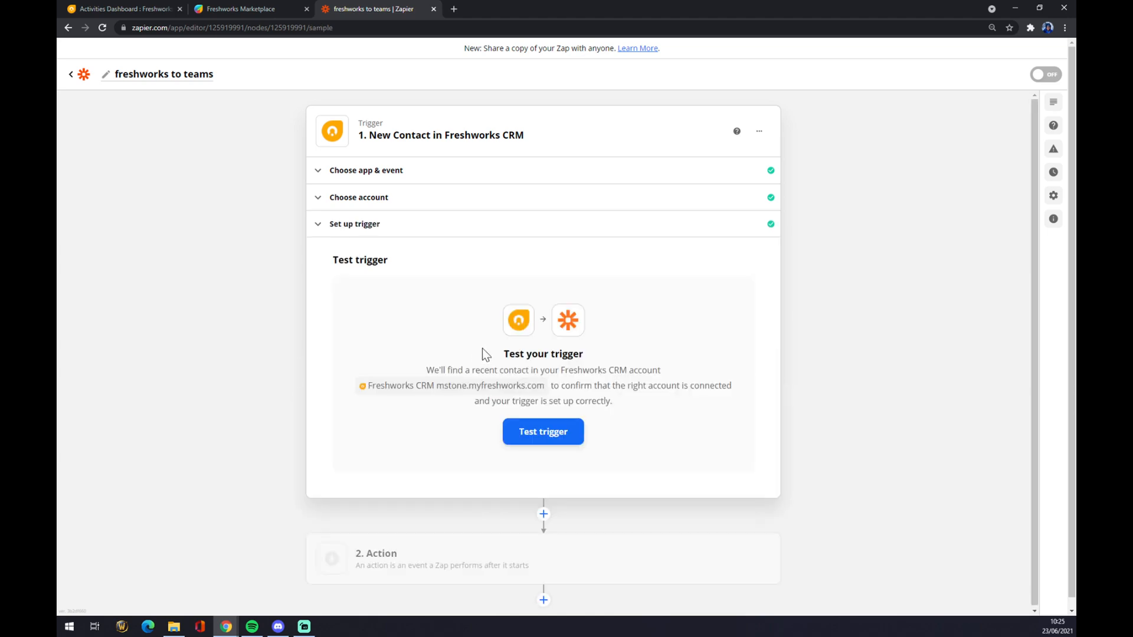
mouse_move(424, 538)
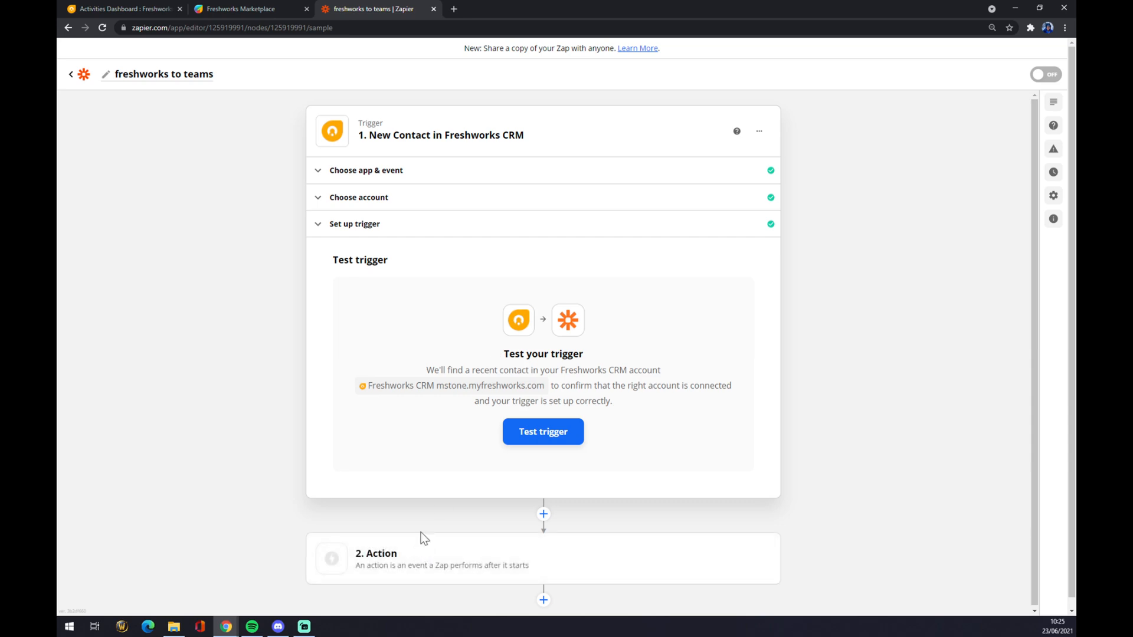
Make the action step Microsoft Teams with the Create Channel event.
left_click(425, 565)
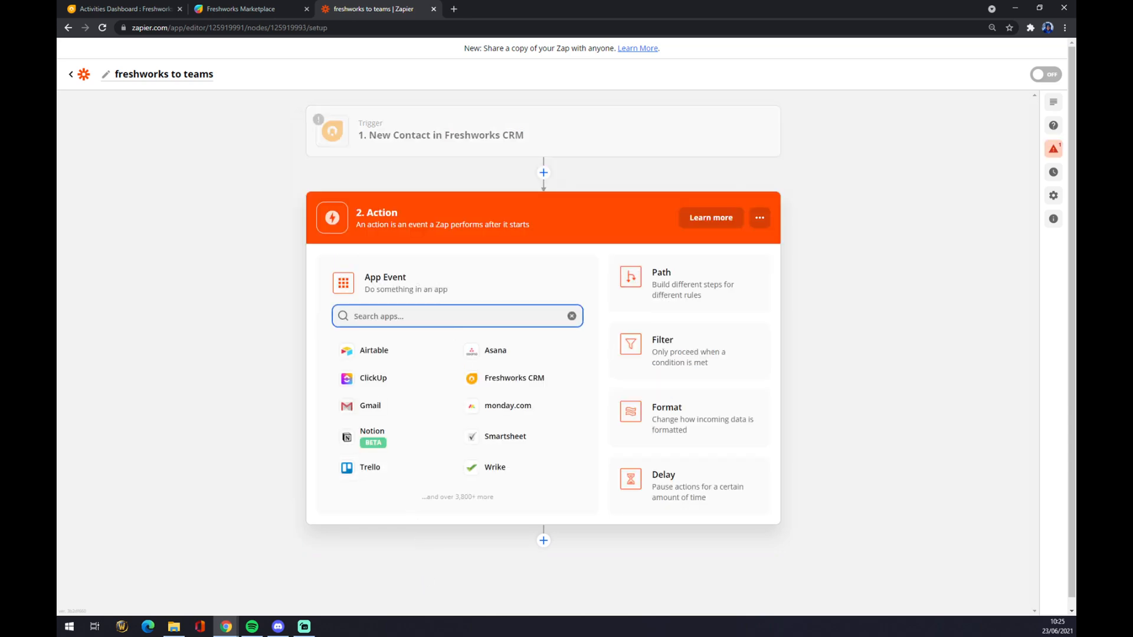
mouse_move(442, 251)
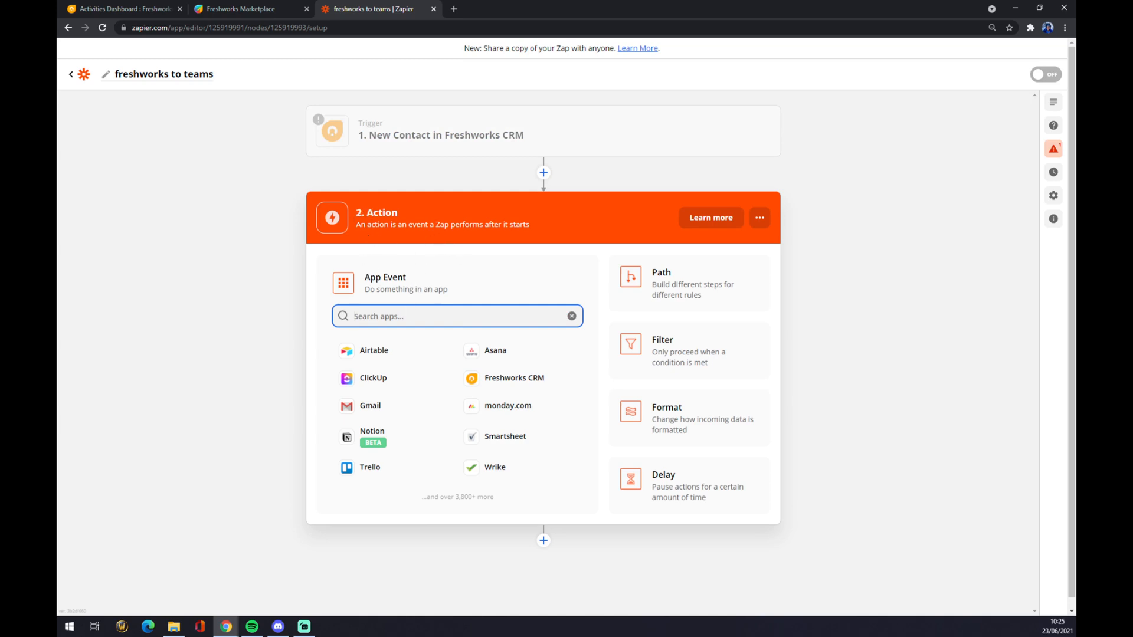
type("teams")
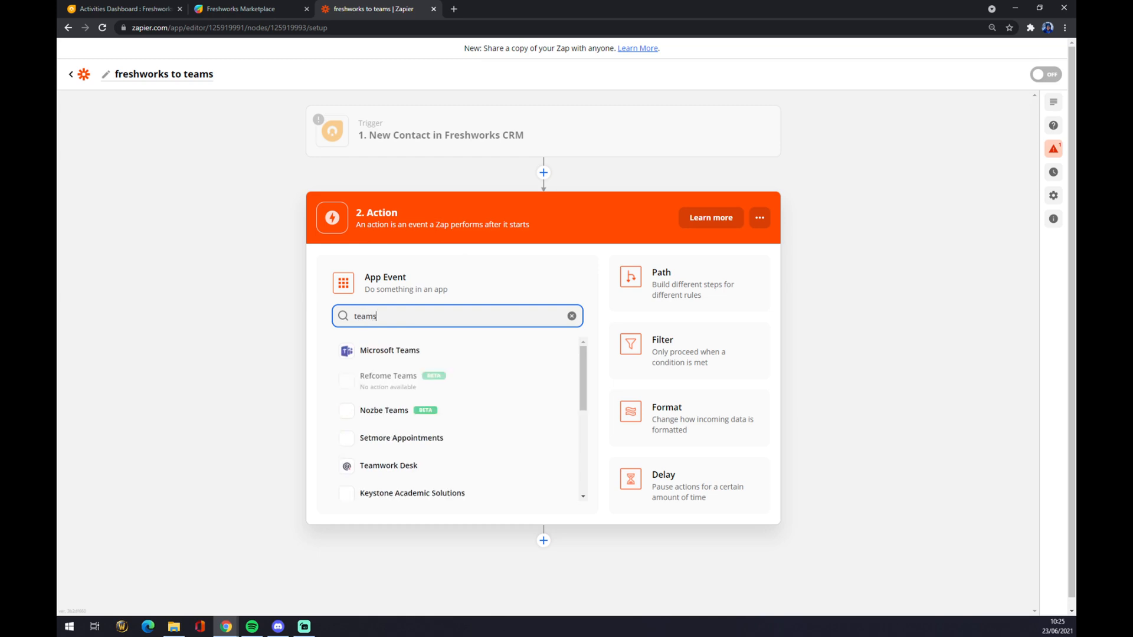
left_click(390, 351)
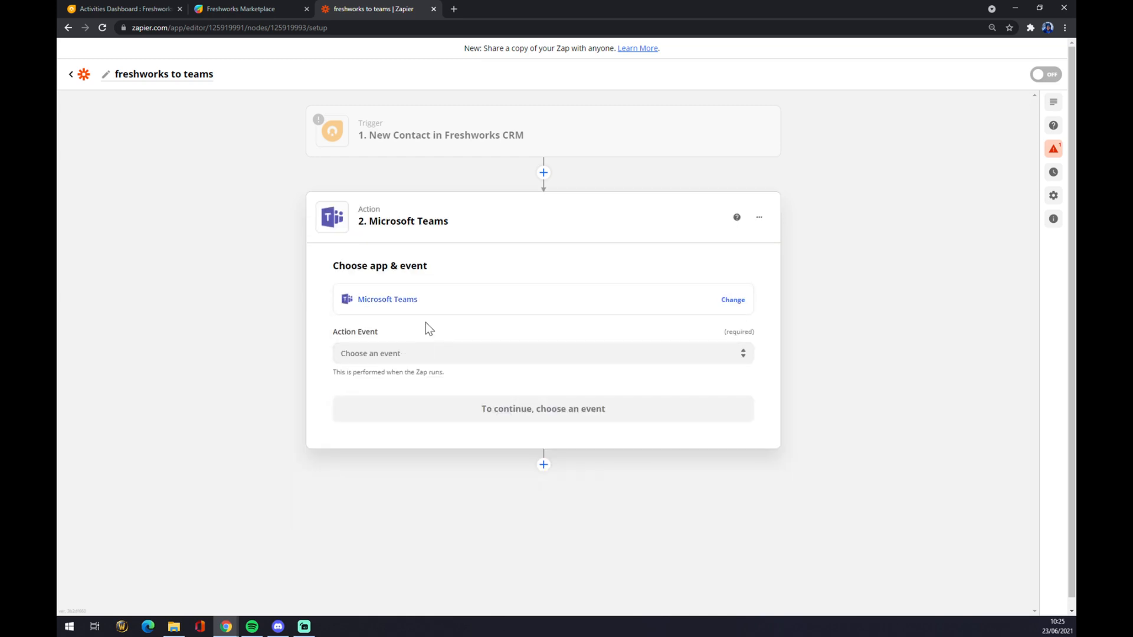
left_click(543, 353)
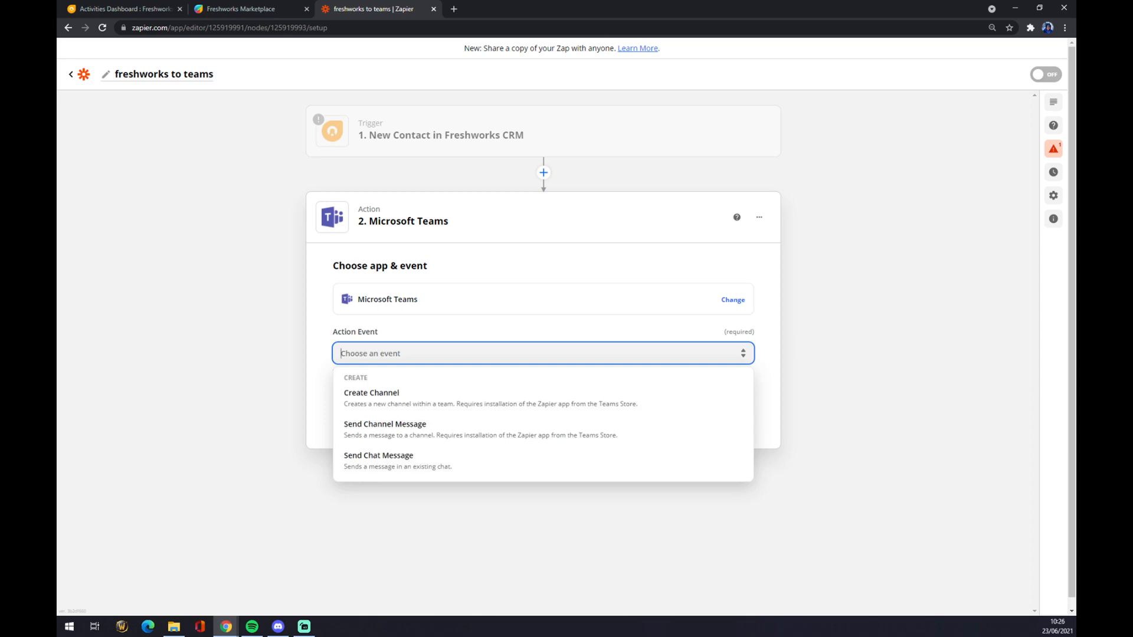
mouse_move(401, 410)
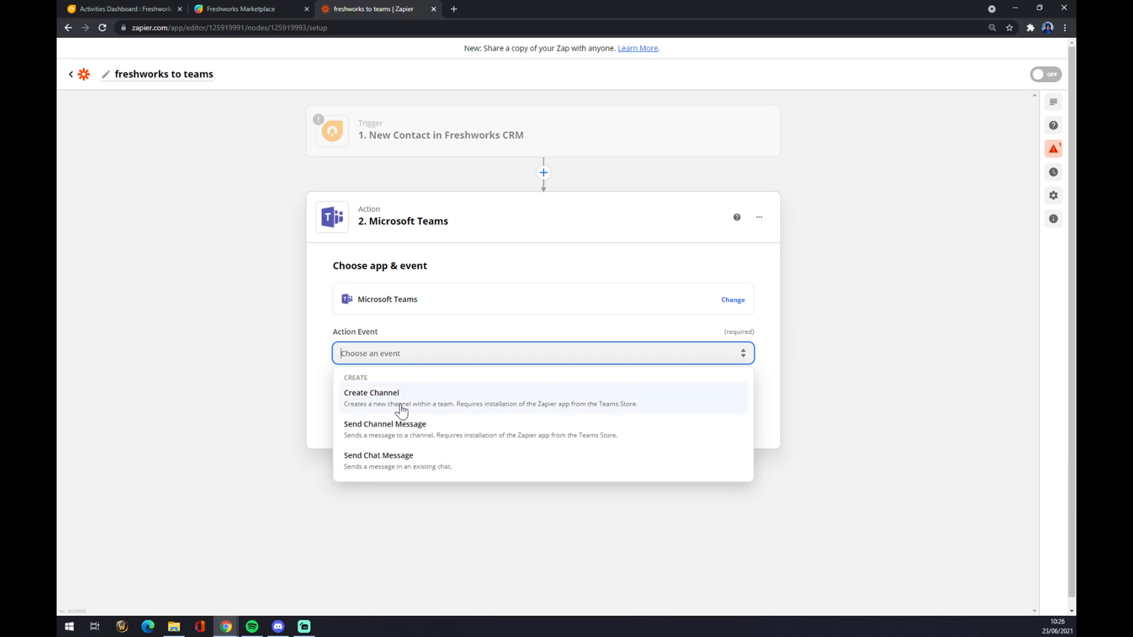
left_click(371, 391)
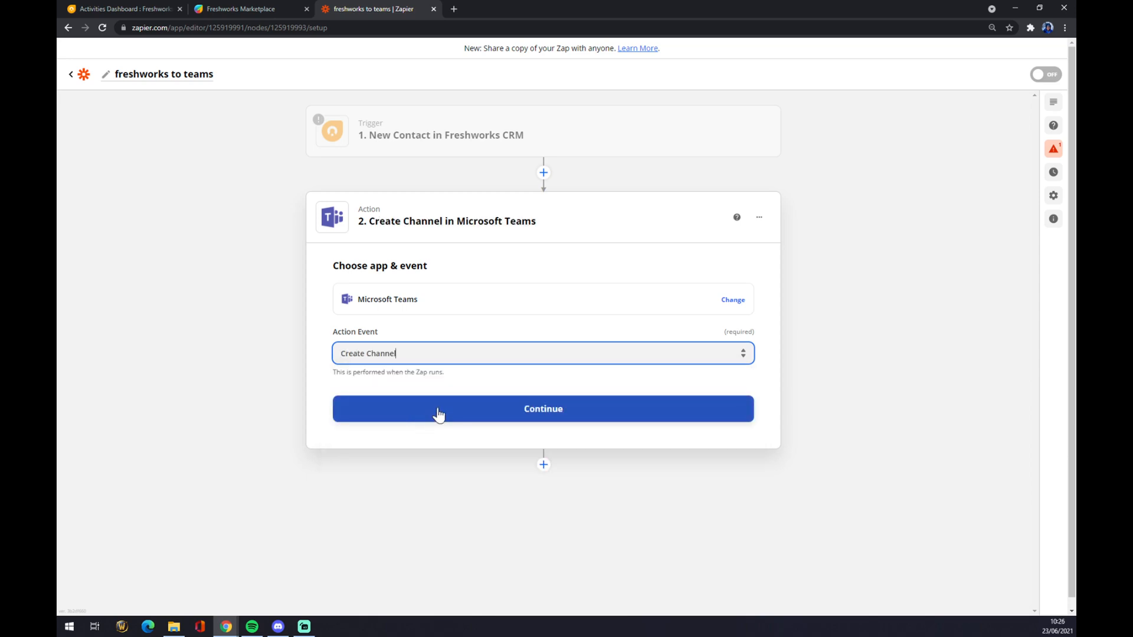